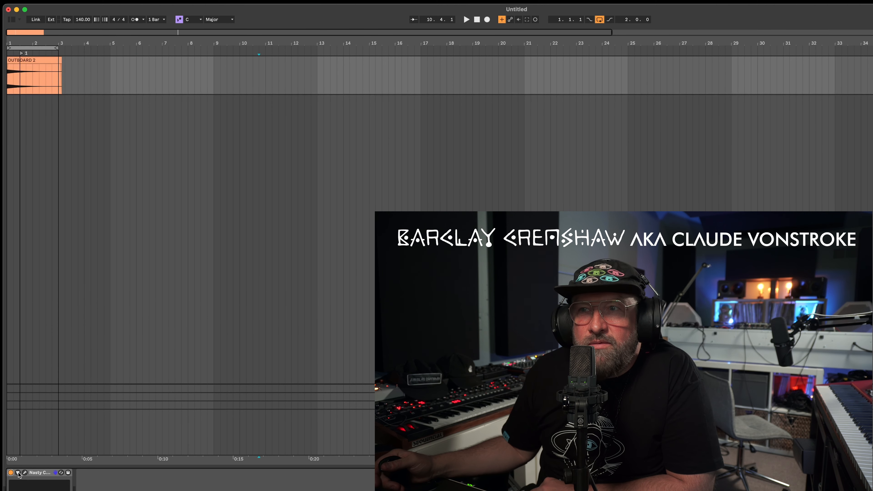
# Step: Bring up Nasty Channel on OUTBOARD and dial the Sizzle preset's Layer knob to 67%
pyautogui.click(24, 473)
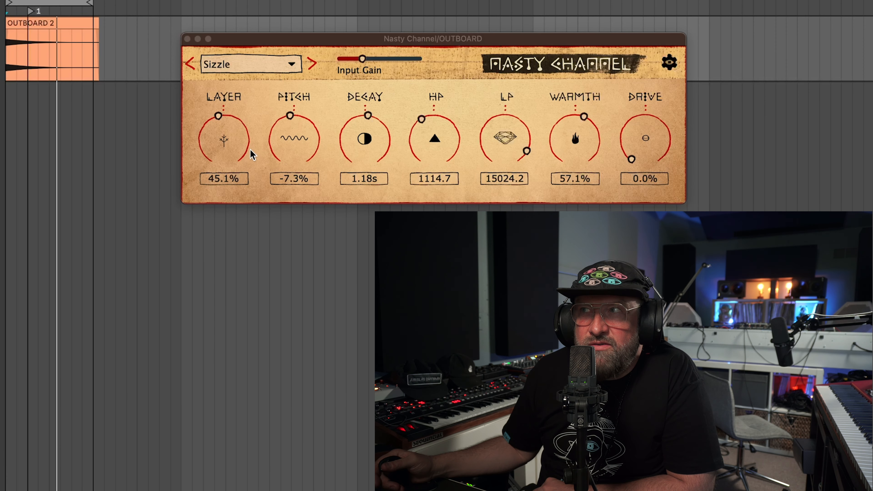
pyautogui.moveTo(218, 116); pyautogui.dragTo(206, 131)
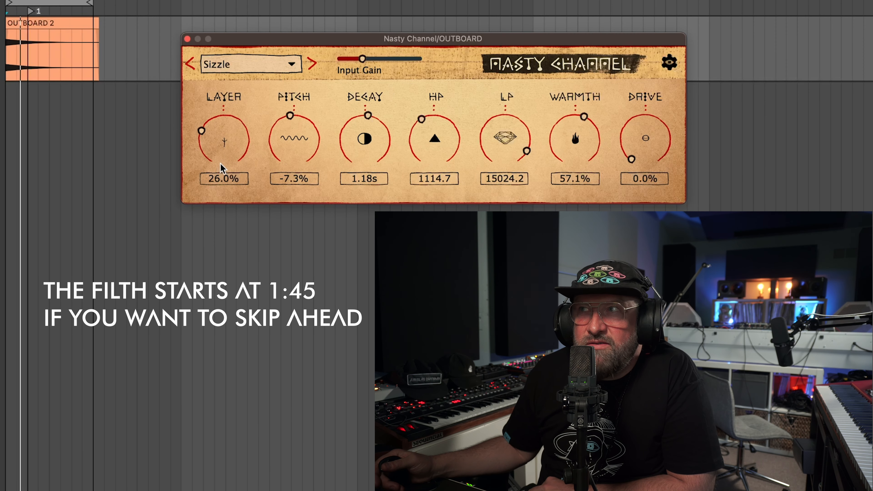
pyautogui.moveTo(224, 141); pyautogui.dragTo(223, 122)
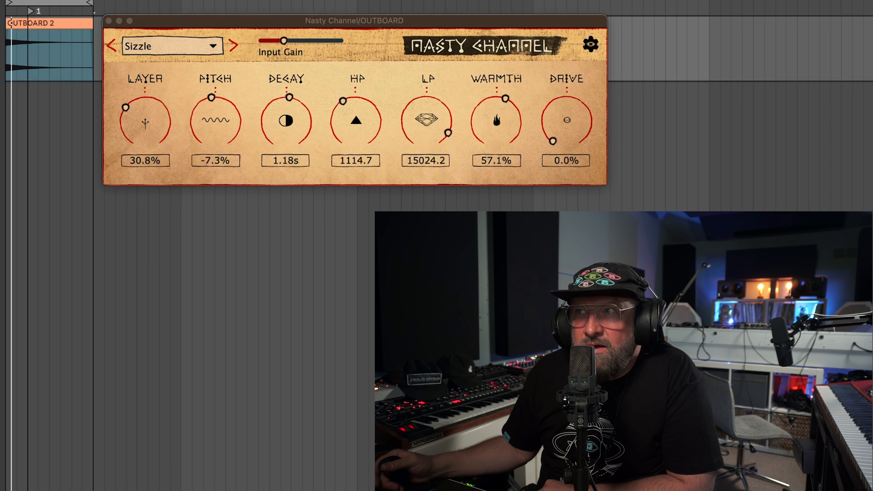
pyautogui.moveTo(125, 107); pyautogui.dragTo(135, 100)
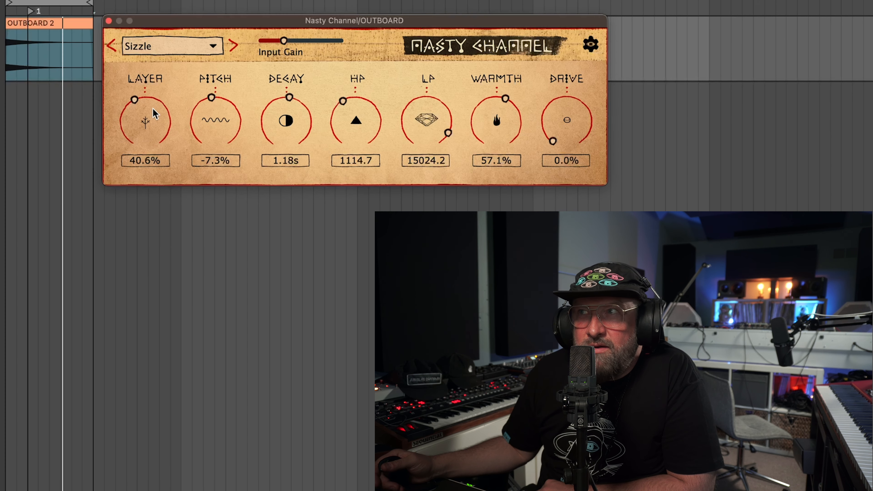
pyautogui.moveTo(134, 100); pyautogui.dragTo(167, 105)
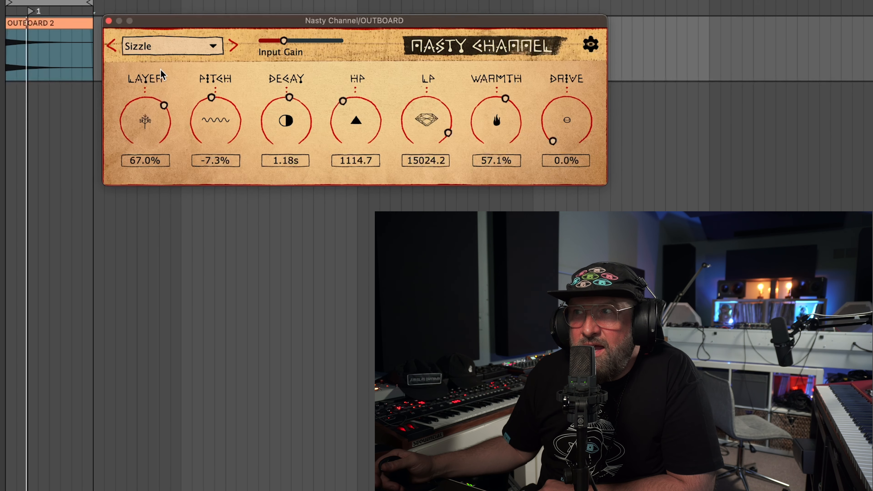
# Step: Audition presets from the dropdown and settle on Nasty Boy
pyautogui.click(172, 46)
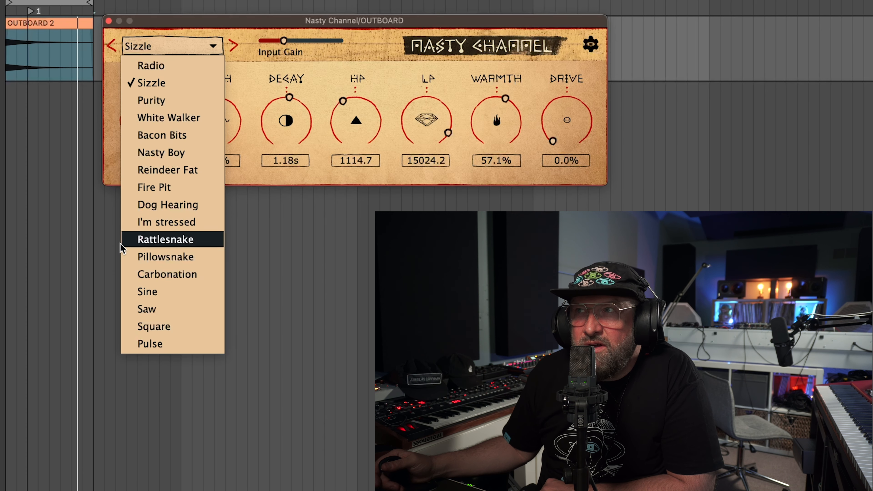
pyautogui.click(167, 274)
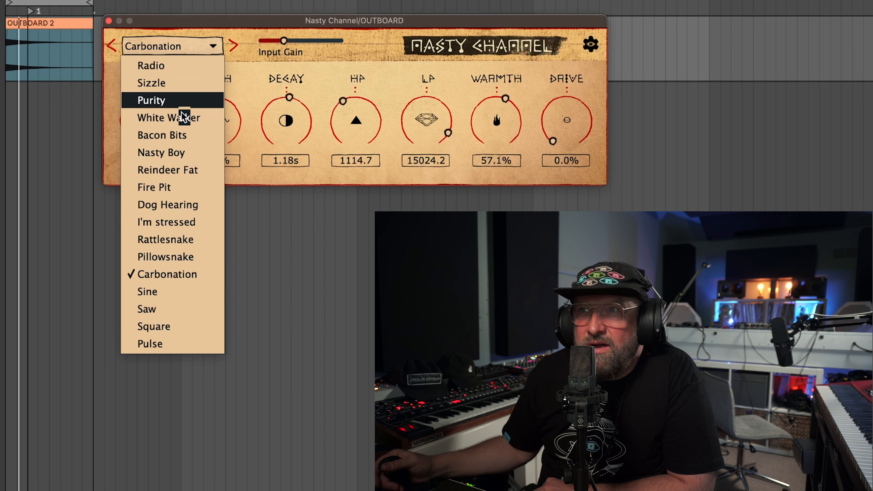
pyautogui.click(161, 153)
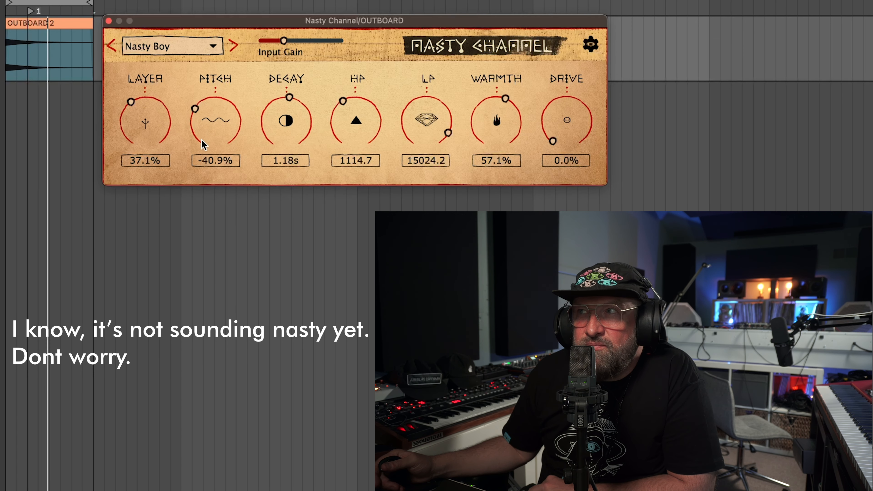
# Step: Set Nasty Boy's Pitch to -21.8% and Decay to about 0.31s
pyautogui.moveTo(194, 107); pyautogui.dragTo(241, 121)
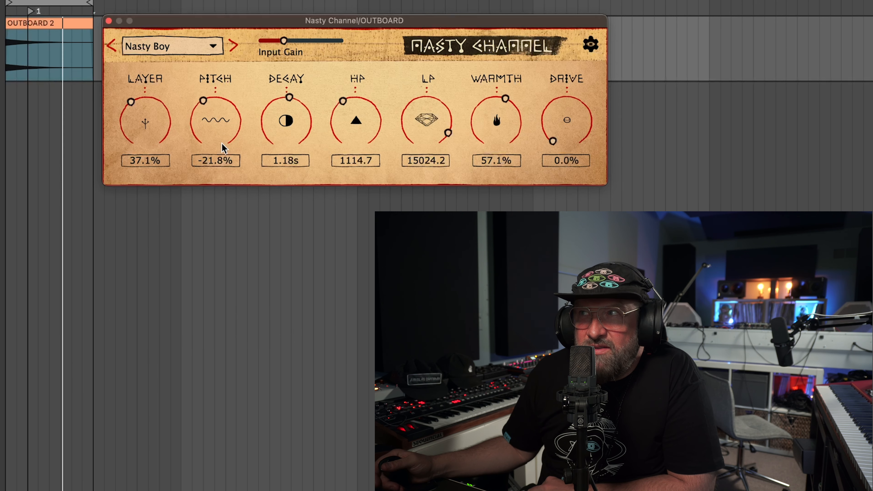
pyautogui.moveTo(288, 98); pyautogui.dragTo(262, 120)
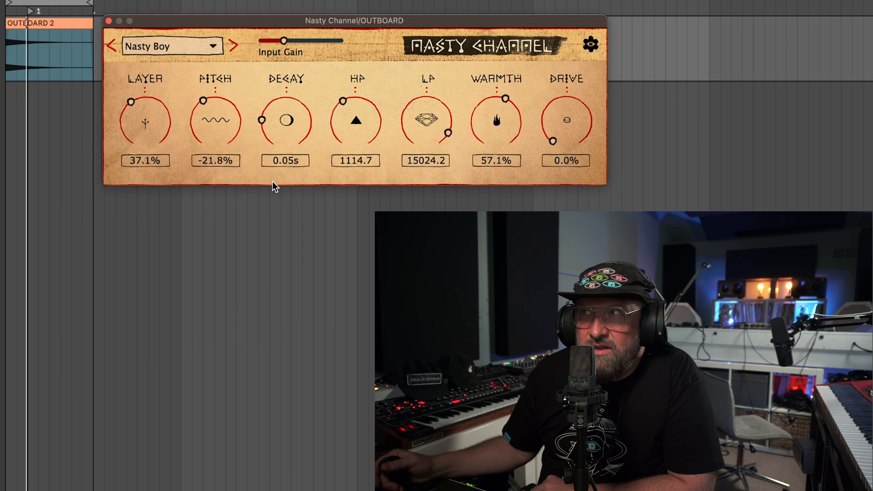
pyautogui.moveTo(263, 119); pyautogui.dragTo(299, 140)
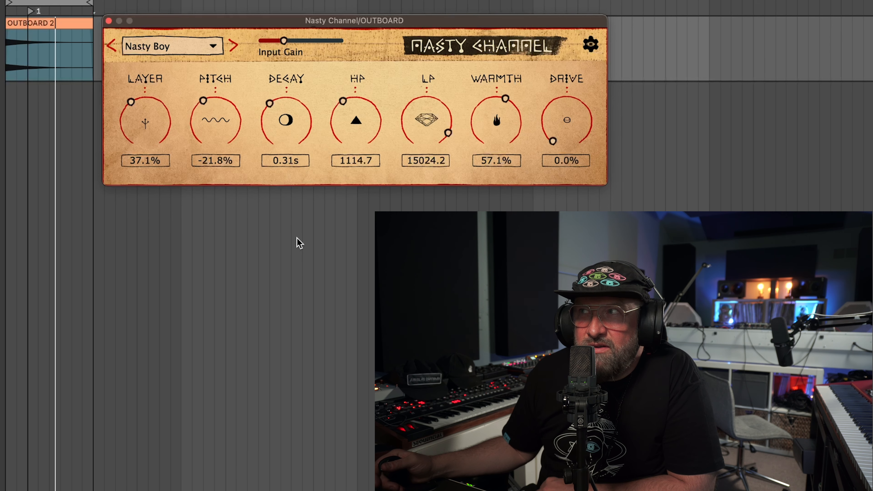
# Step: Sweep the high-pass to settle at 239 and lower the low-pass cutoff to 9940
pyautogui.moveTo(342, 99); pyautogui.dragTo(333, 131)
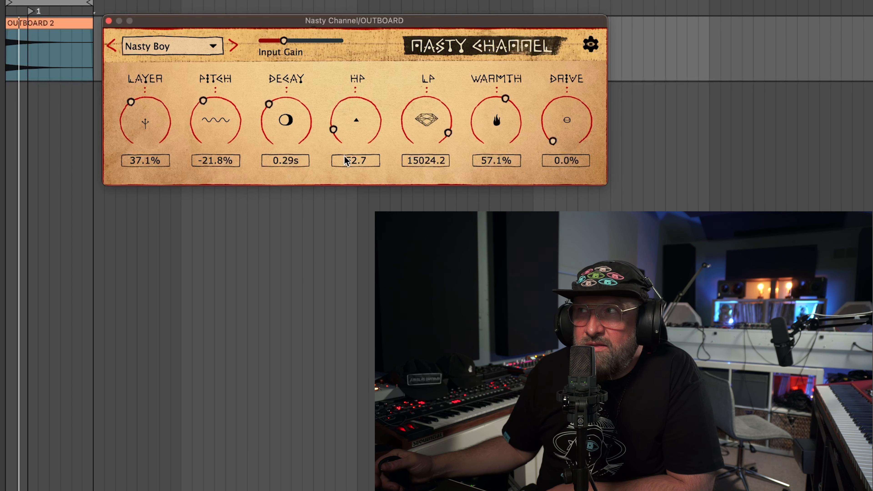
pyautogui.moveTo(356, 131); pyautogui.dragTo(371, 101)
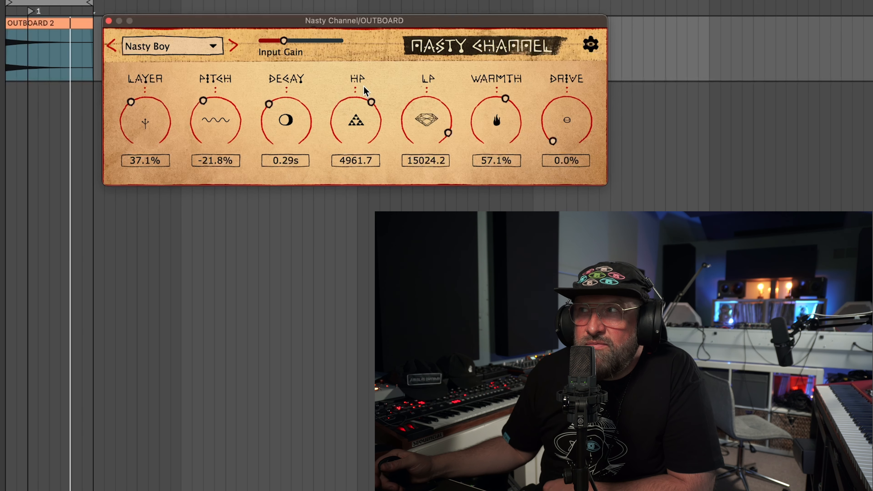
pyautogui.moveTo(372, 102); pyautogui.dragTo(340, 102)
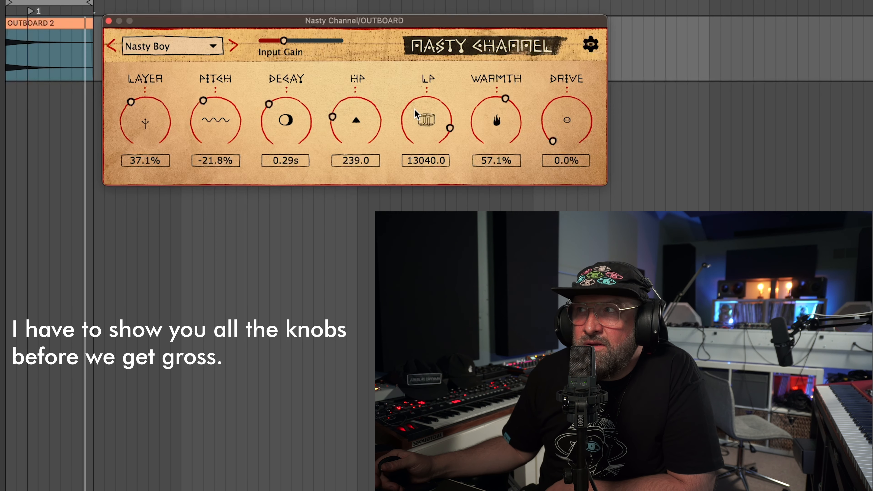
pyautogui.moveTo(434, 129); pyautogui.dragTo(415, 100)
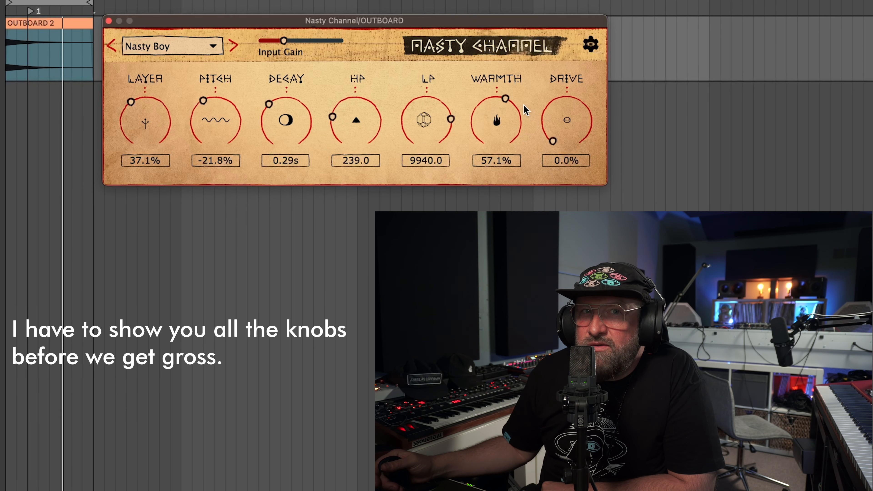
# Step: Sweep Warmth down and up, settling it around 61.1%
pyautogui.moveTo(504, 99); pyautogui.dragTo(483, 141)
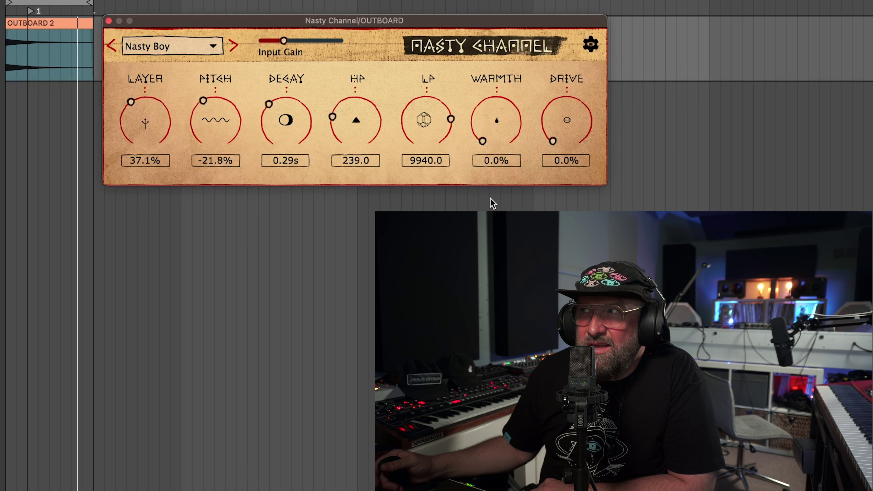
pyautogui.moveTo(483, 141); pyautogui.dragTo(521, 130)
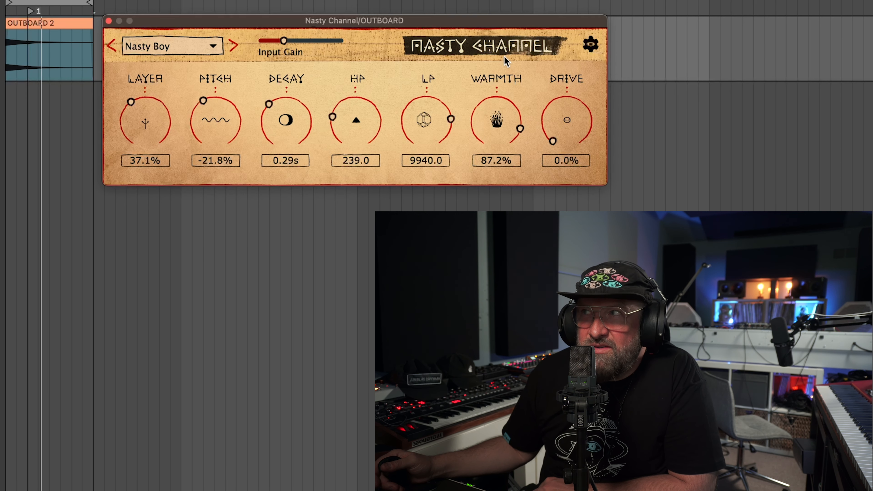
pyautogui.moveTo(521, 129); pyautogui.dragTo(496, 97)
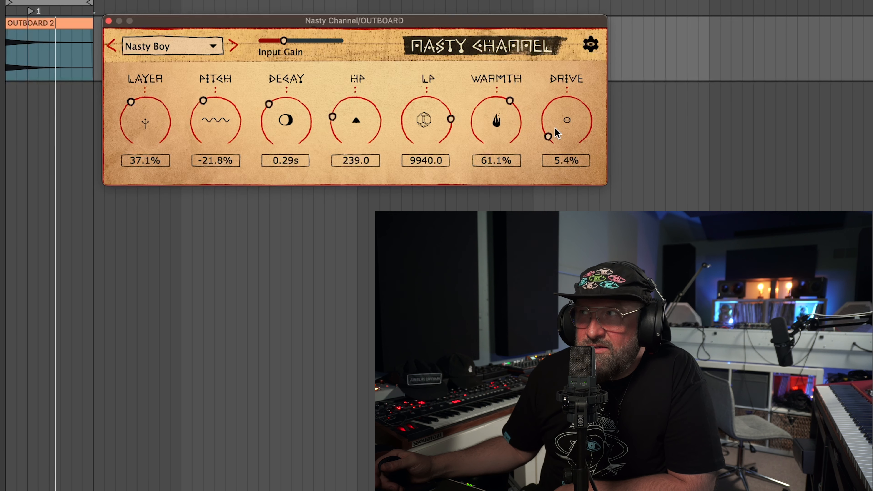
# Step: Raise Drive in stages up to 81.6%
pyautogui.moveTo(547, 137); pyautogui.dragTo(566, 106)
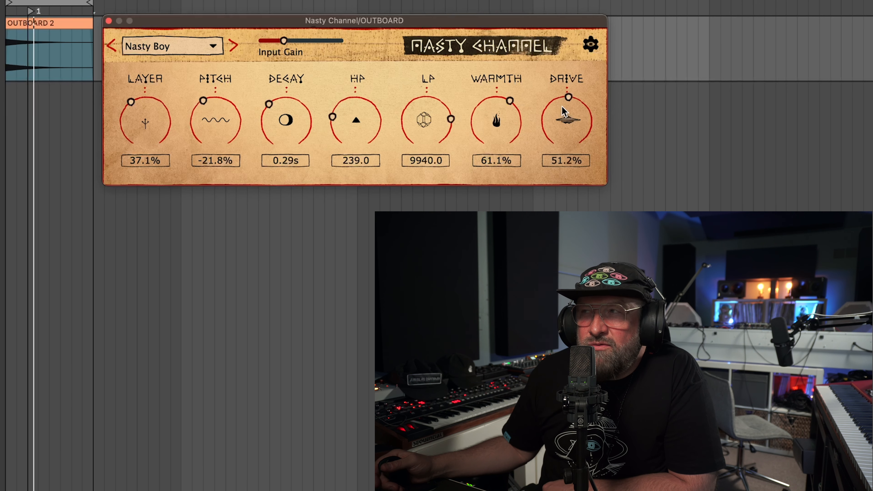
pyautogui.moveTo(566, 106); pyautogui.dragTo(579, 98)
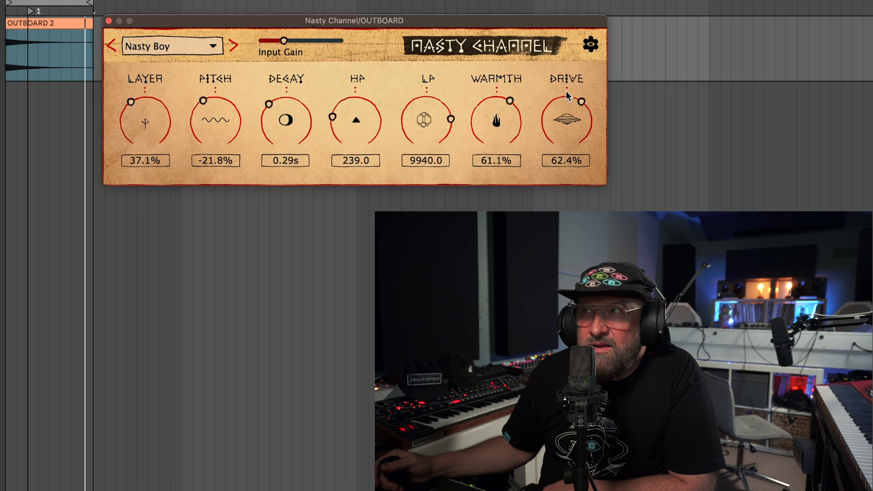
pyautogui.moveTo(582, 102); pyautogui.dragTo(590, 114)
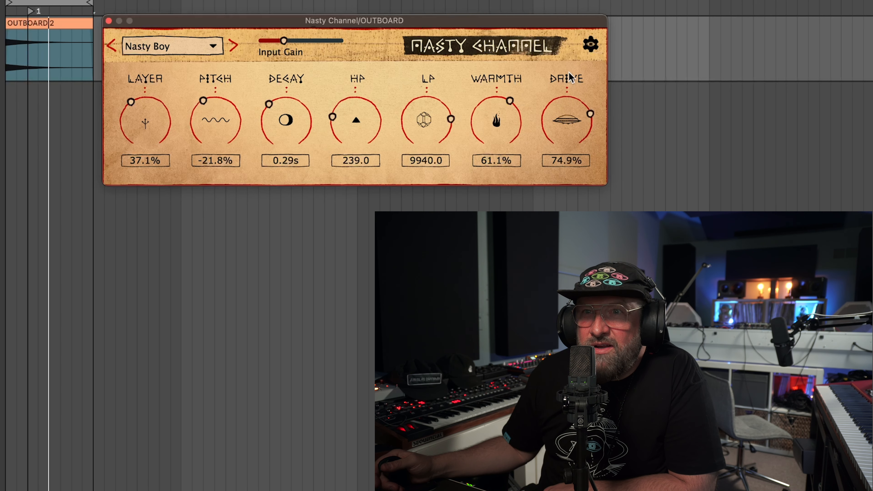
pyautogui.moveTo(566, 120); pyautogui.dragTo(566, 100)
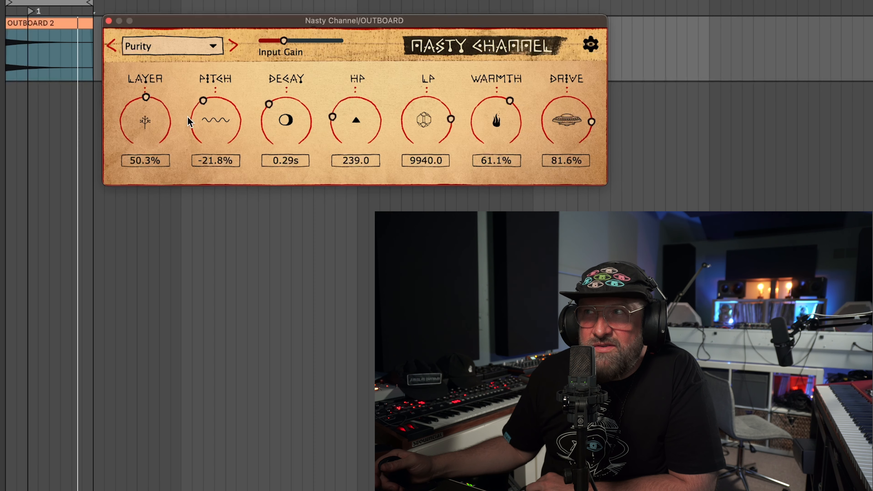
# Step: On Purity, sweep Pitch to 16.6%, lengthen Decay to 2.27s and pull LP down to 7041.8
pyautogui.moveTo(203, 100); pyautogui.dragTo(193, 129)
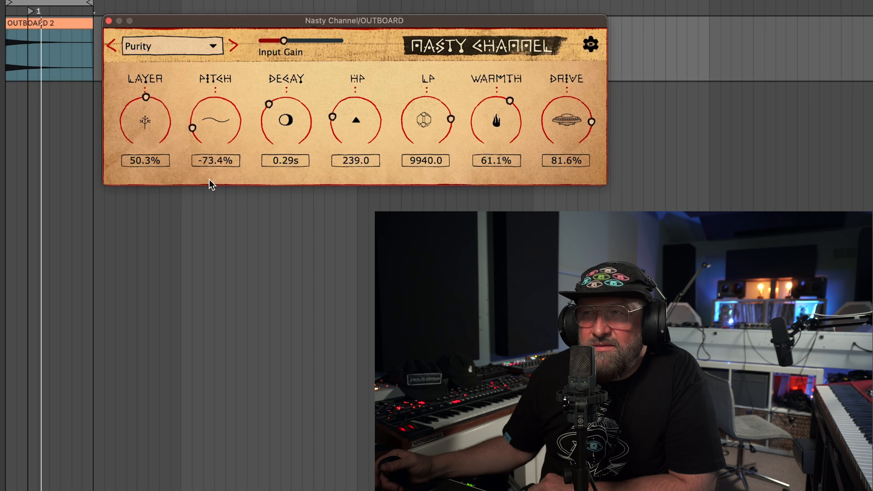
pyautogui.moveTo(192, 129); pyautogui.dragTo(240, 120)
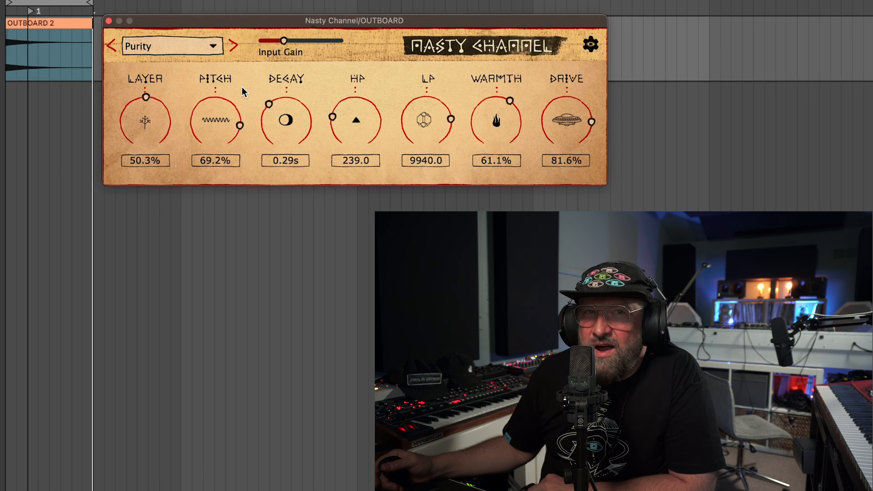
pyautogui.moveTo(239, 126); pyautogui.dragTo(196, 106)
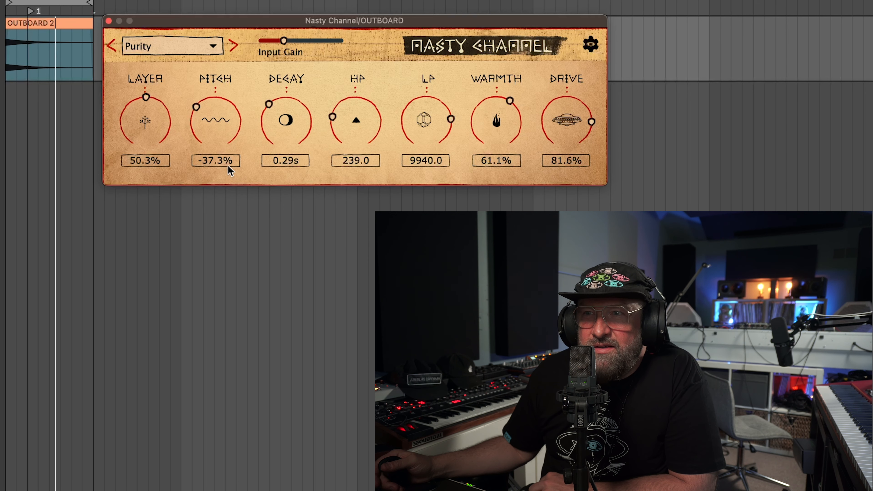
pyautogui.moveTo(286, 121); pyautogui.dragTo(301, 104)
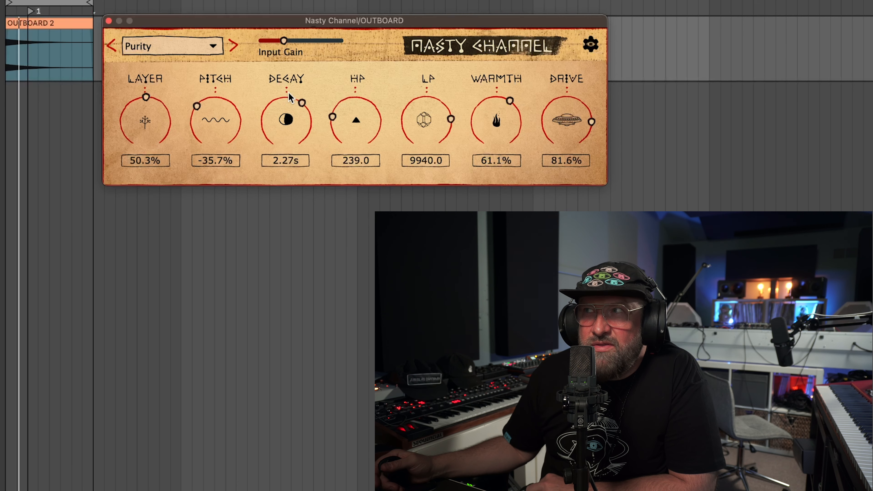
pyautogui.moveTo(215, 117); pyautogui.dragTo(215, 90)
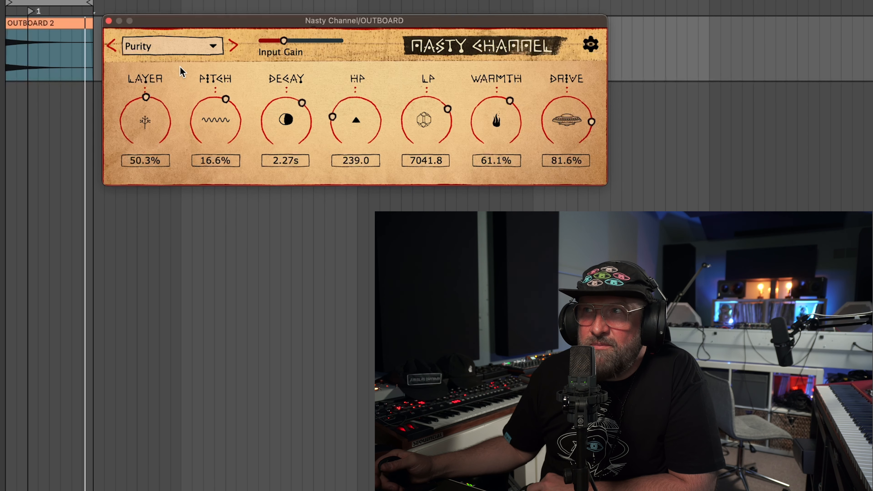
pyautogui.click(171, 46)
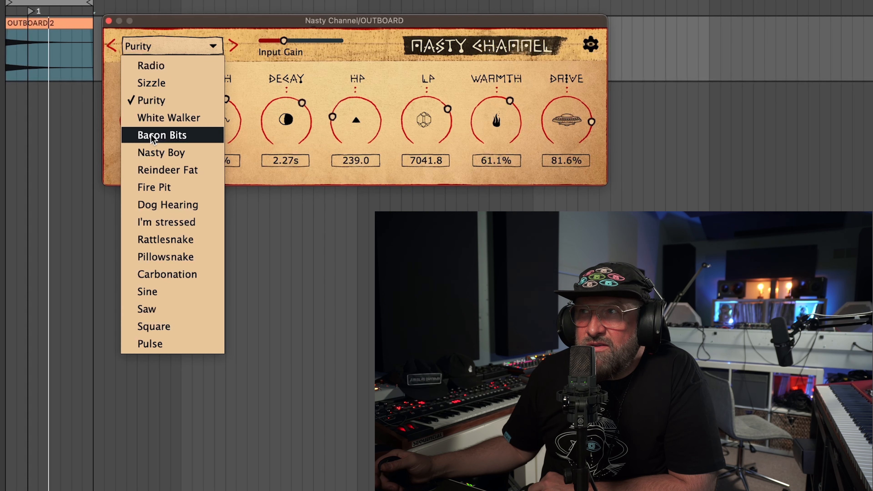
# Step: Load Bacon Bits, drop Pitch to -41.4% and open the low-pass up to 19122.9
pyautogui.click(161, 135)
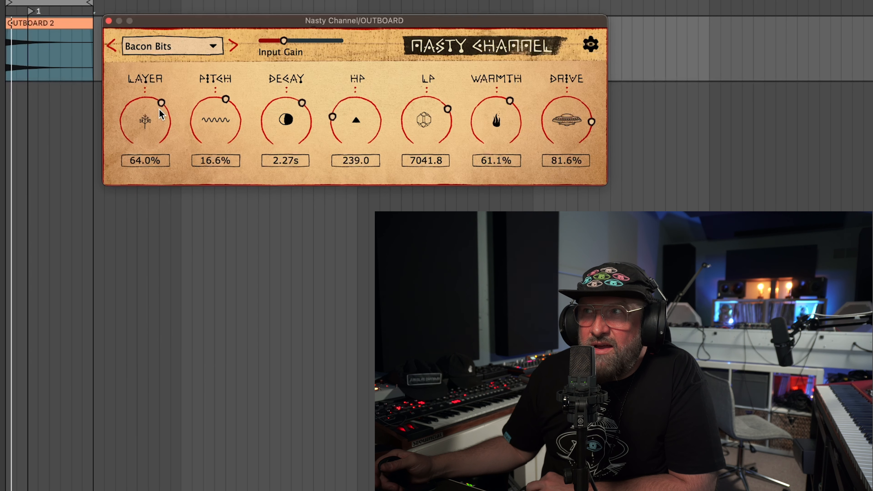
pyautogui.moveTo(225, 100); pyautogui.dragTo(196, 106)
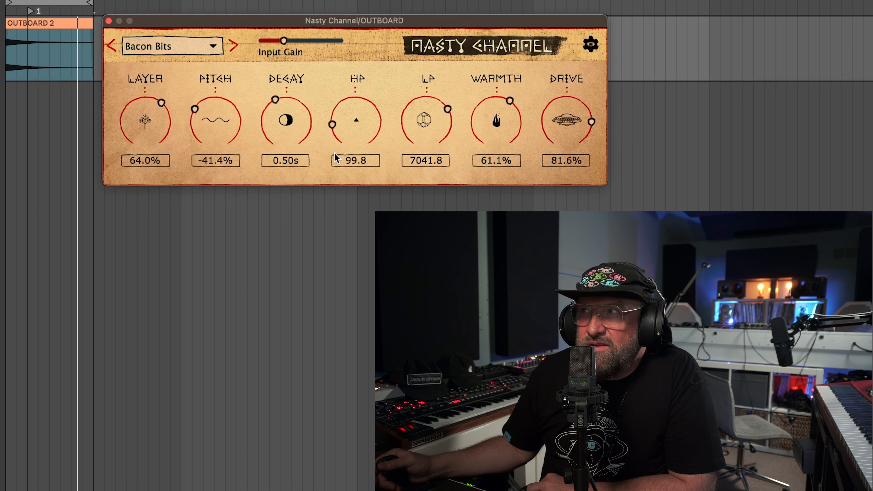
pyautogui.moveTo(446, 108); pyautogui.dragTo(442, 141)
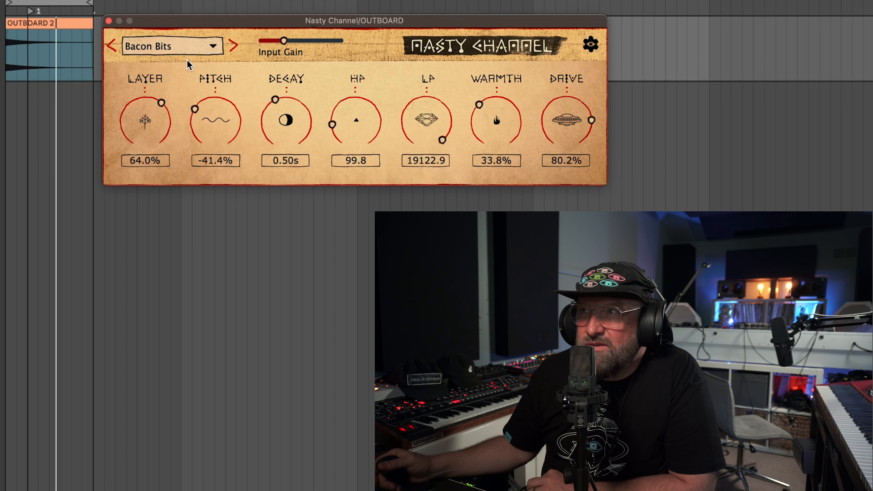
# Step: Switch to Reindeer Fat and lower the layer pitch to -84%
pyautogui.click(233, 45)
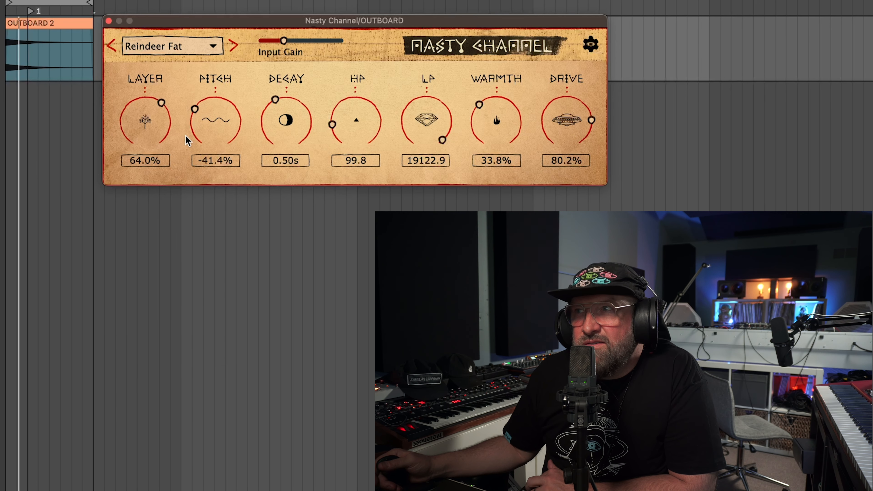
pyautogui.moveTo(194, 107); pyautogui.dragTo(194, 134)
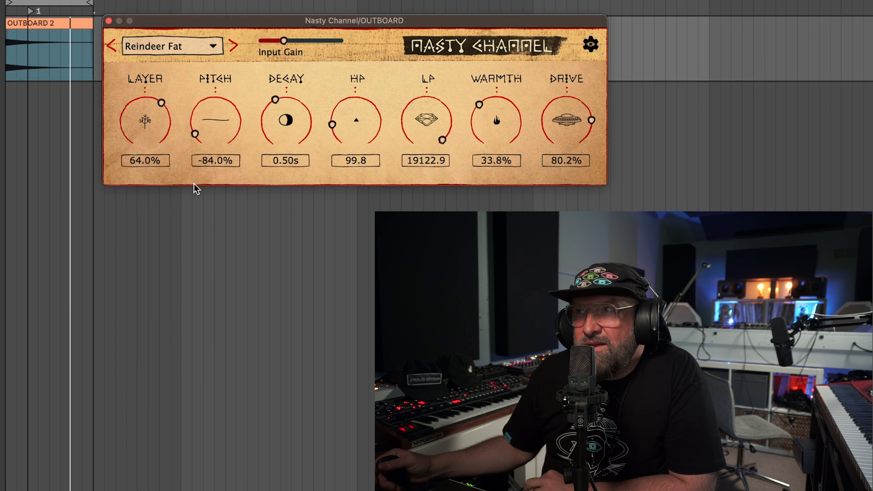
pyautogui.moveTo(195, 134); pyautogui.dragTo(240, 127)
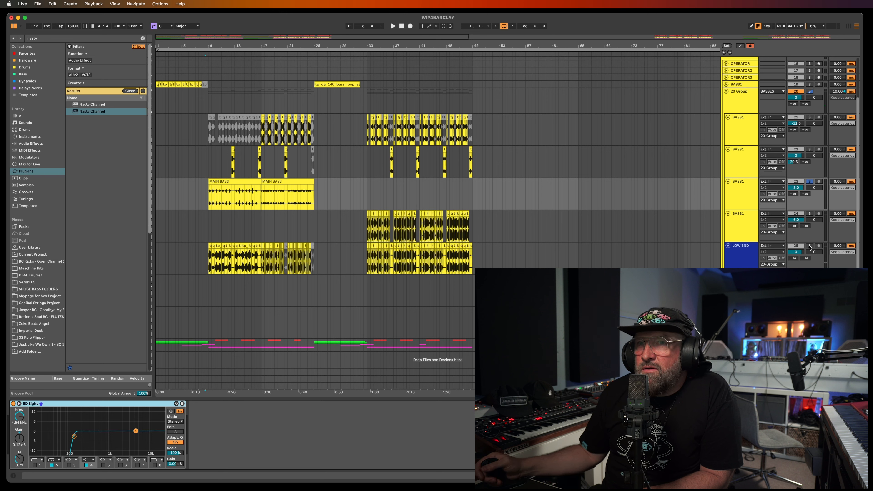
# Step: Pick Nasty Channel from the 'nasty' search results for the BASS1 track
pyautogui.click(393, 27)
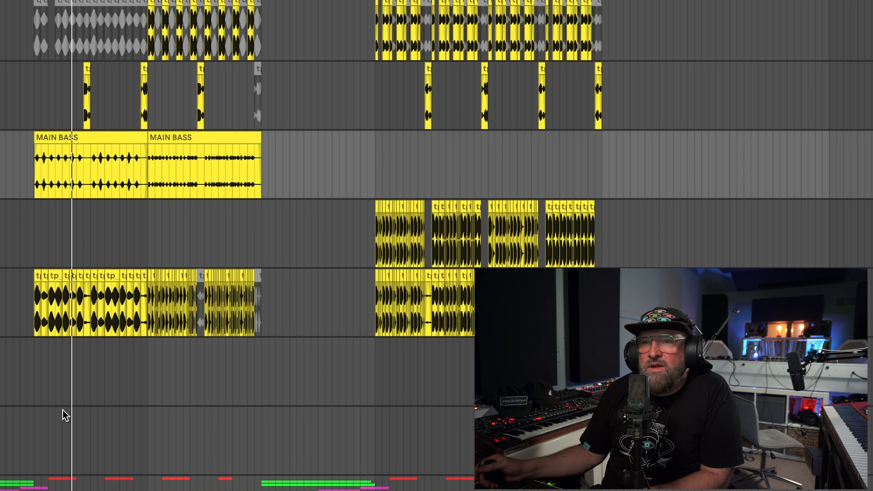
pyautogui.moveTo(11, 219)
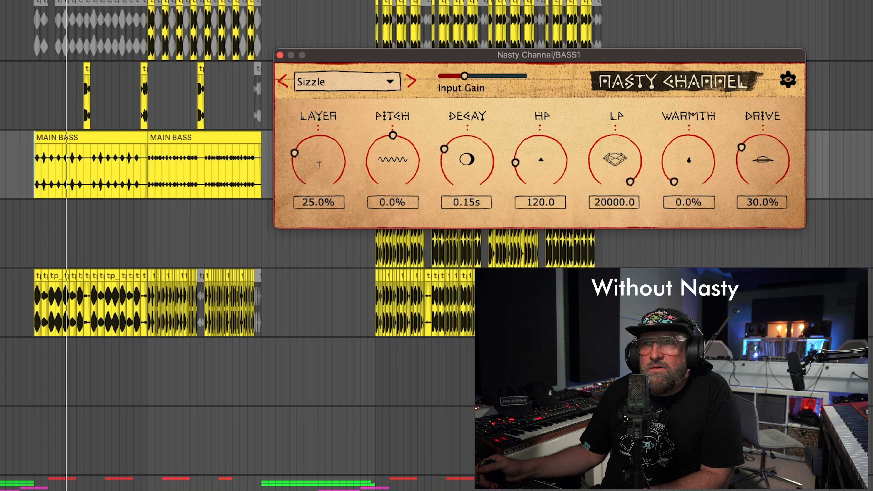
# Step: Loop playback over the first MAIN BASS clip via Loop Selection
pyautogui.click(64, 138)
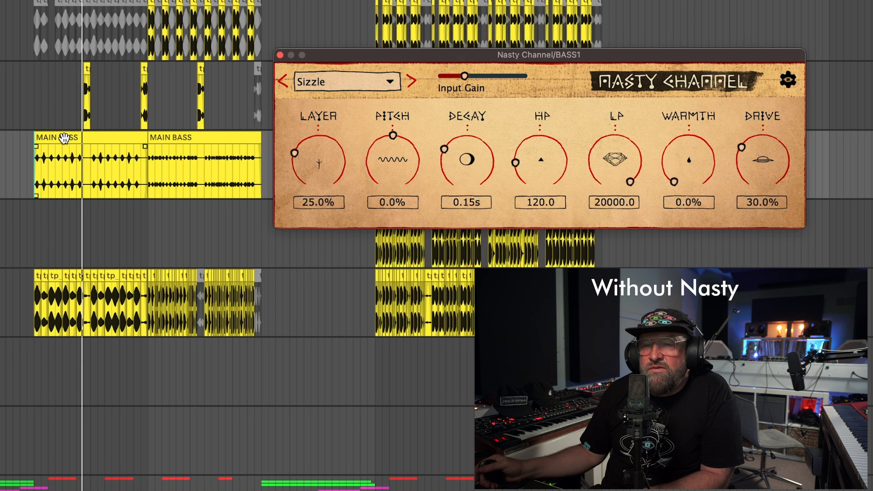
pyautogui.rightClick(63, 138)
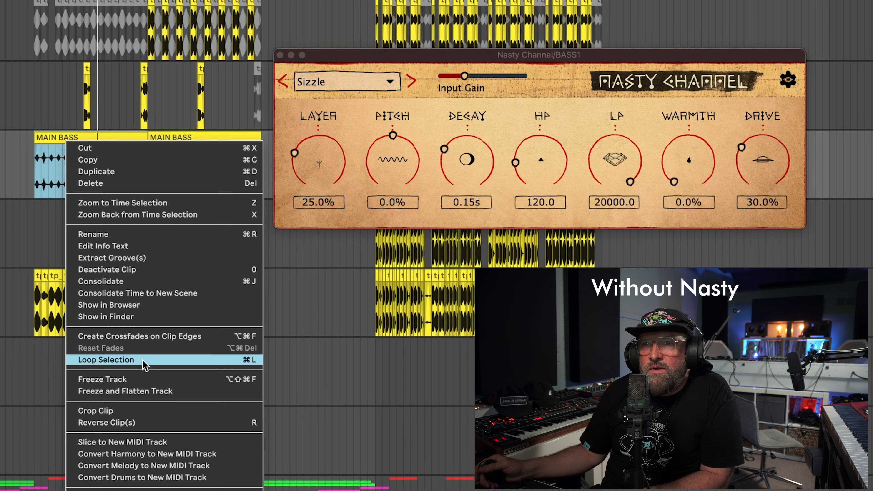
pyautogui.click(107, 360)
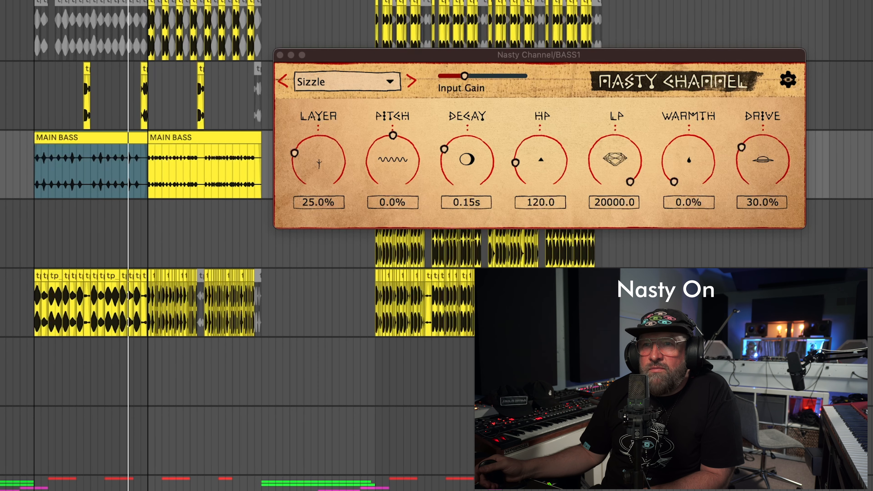
# Step: Dial in warmth around 38%, narrow the filtering, and adjust layer pitch and decay on the bass
pyautogui.moveTo(295, 154); pyautogui.dragTo(305, 164)
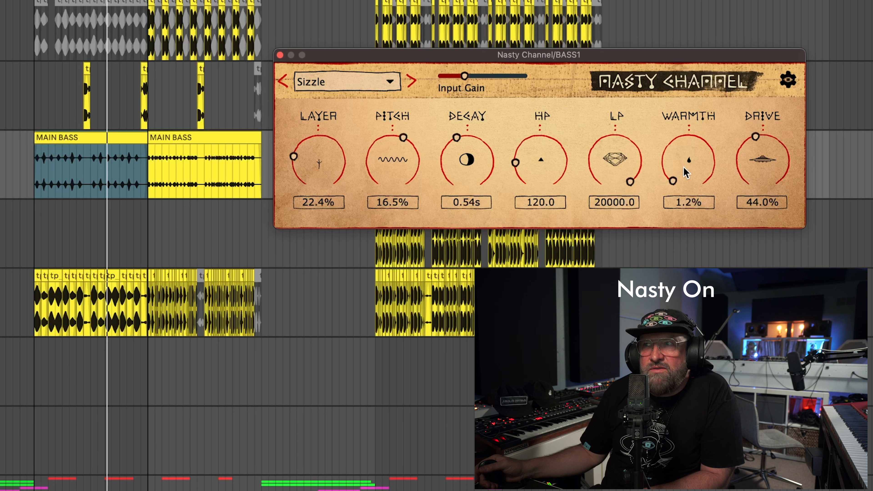
pyautogui.moveTo(689, 161); pyautogui.dragTo(689, 139)
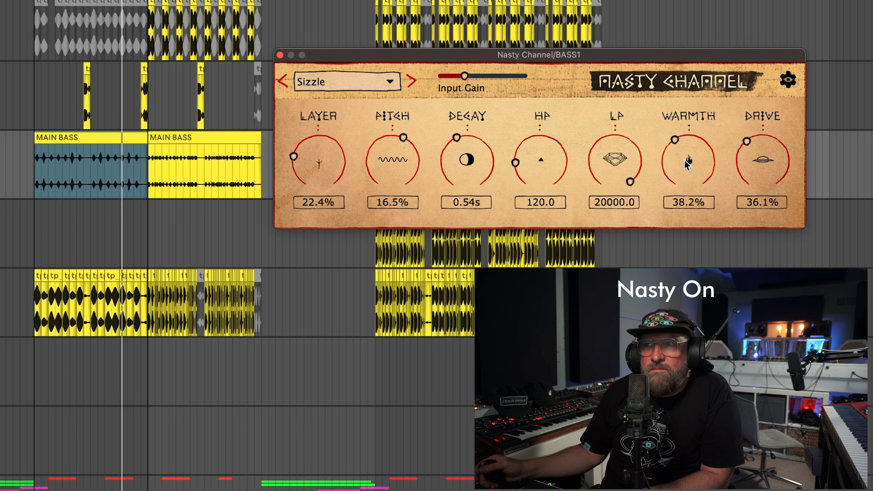
pyautogui.moveTo(514, 162); pyautogui.dragTo(560, 146)
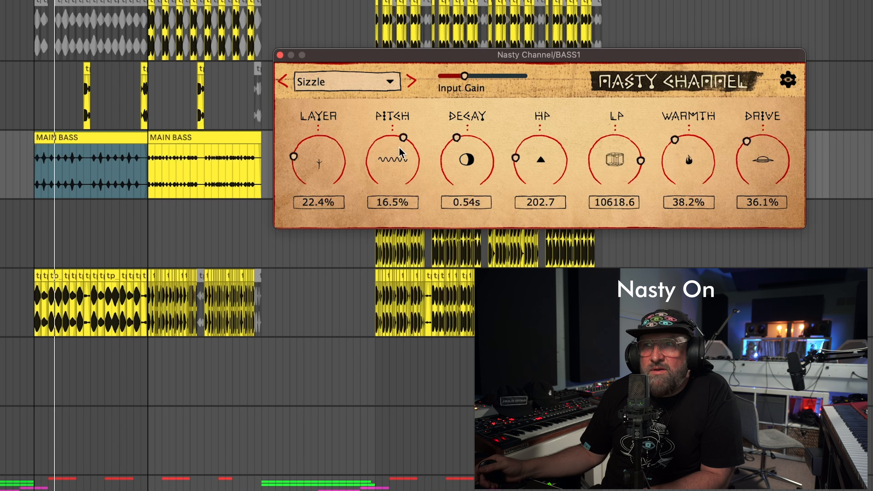
pyautogui.moveTo(403, 138); pyautogui.dragTo(381, 138)
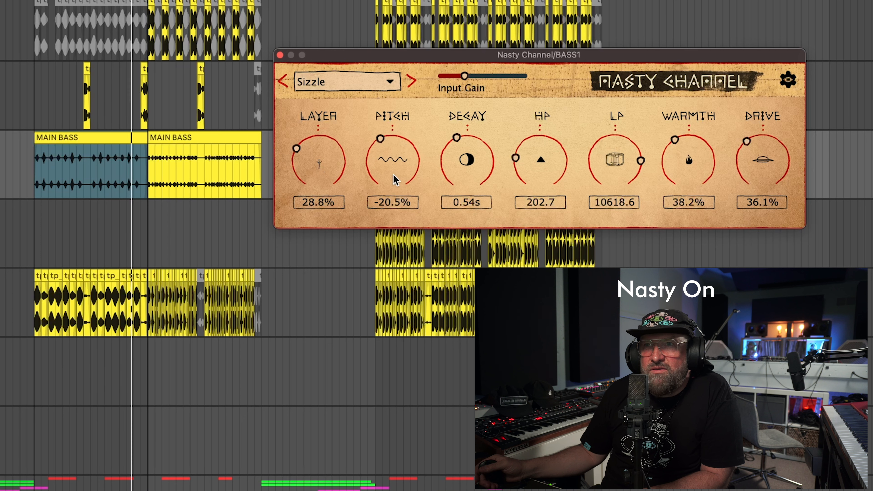
pyautogui.moveTo(393, 139); pyautogui.dragTo(404, 138)
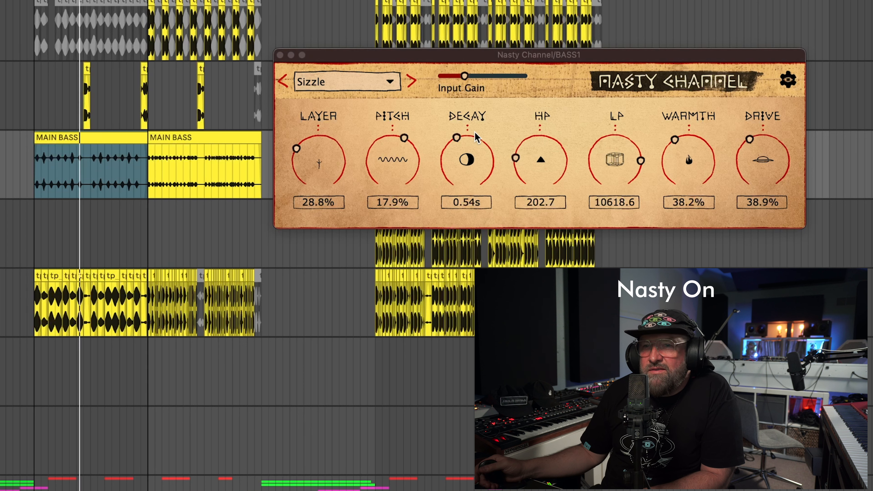
pyautogui.moveTo(456, 137); pyautogui.dragTo(445, 144)
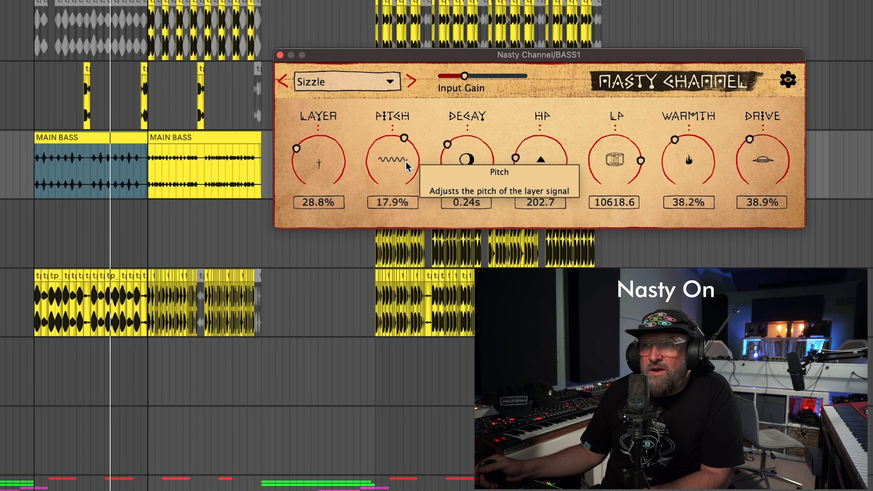
# Step: Try the Purity, Dog Hearing and I'm stressed presets, nudging the drive along the way
pyautogui.click(355, 82)
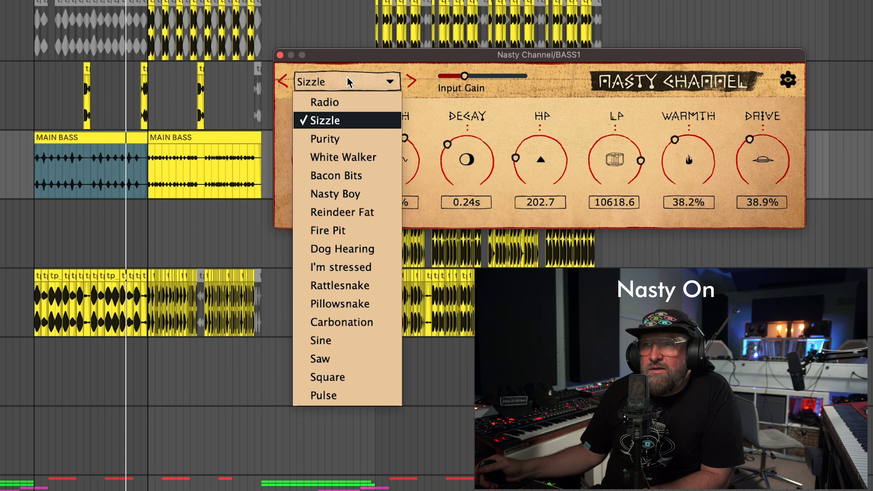
pyautogui.click(324, 139)
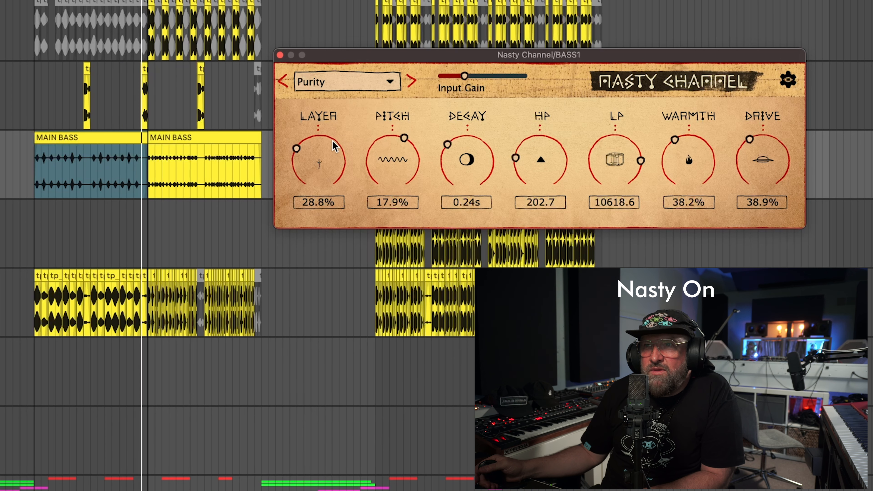
pyautogui.moveTo(337, 88)
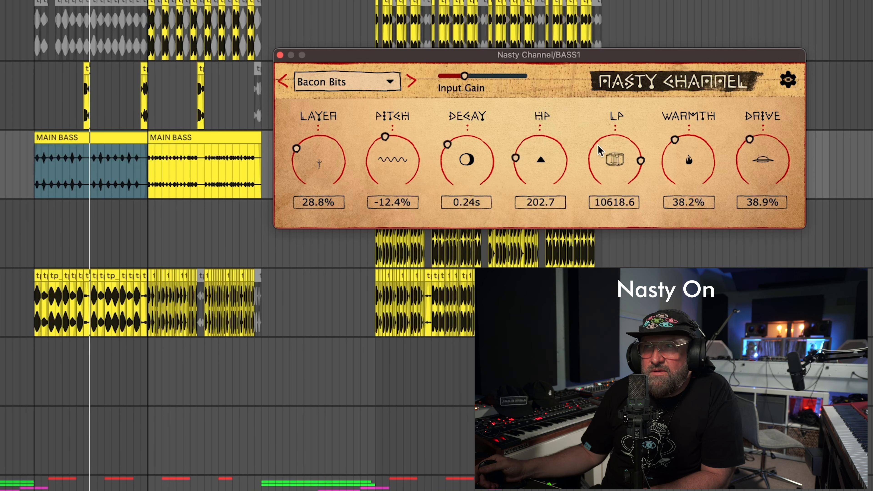
pyautogui.moveTo(762, 139); pyautogui.dragTo(766, 137)
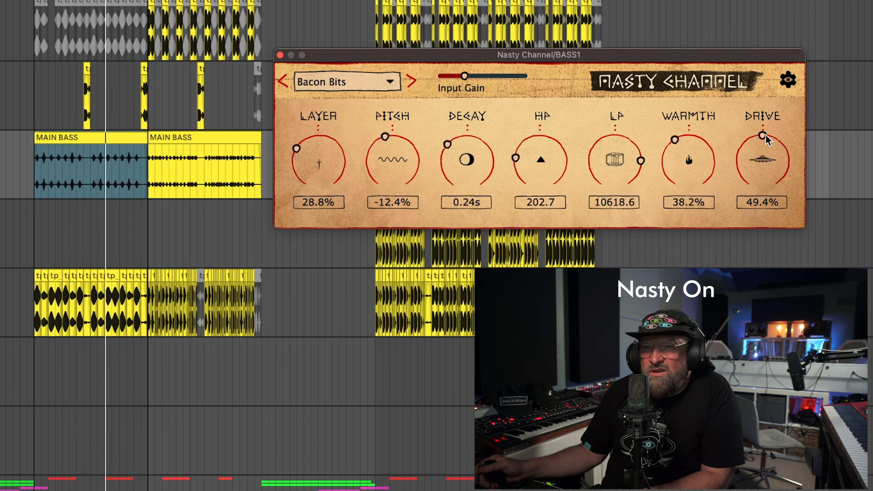
pyautogui.moveTo(763, 136); pyautogui.dragTo(764, 156)
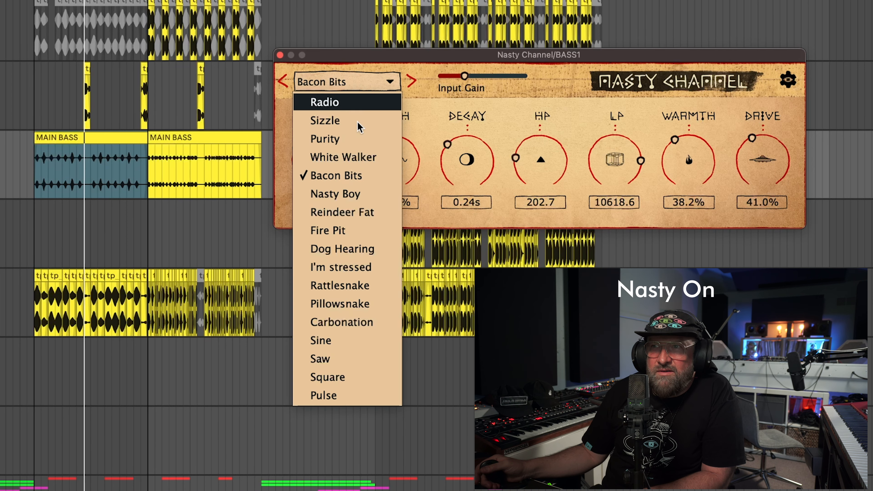
pyautogui.click(342, 249)
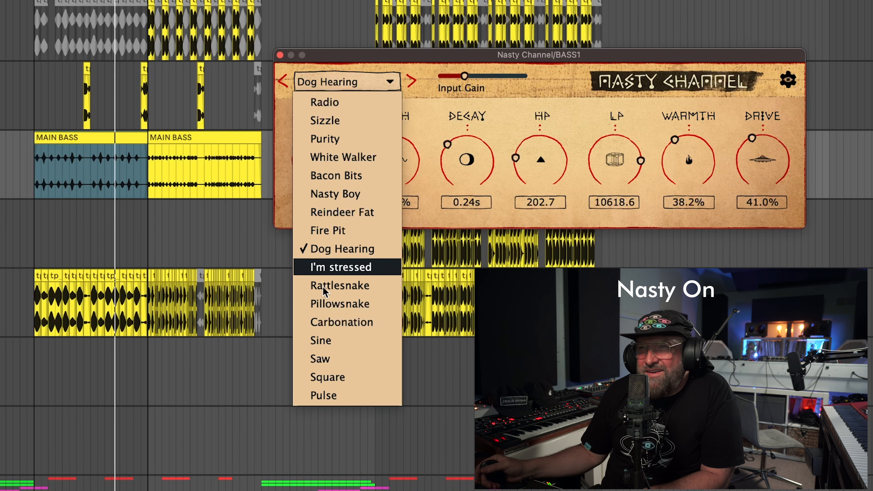
pyautogui.click(340, 267)
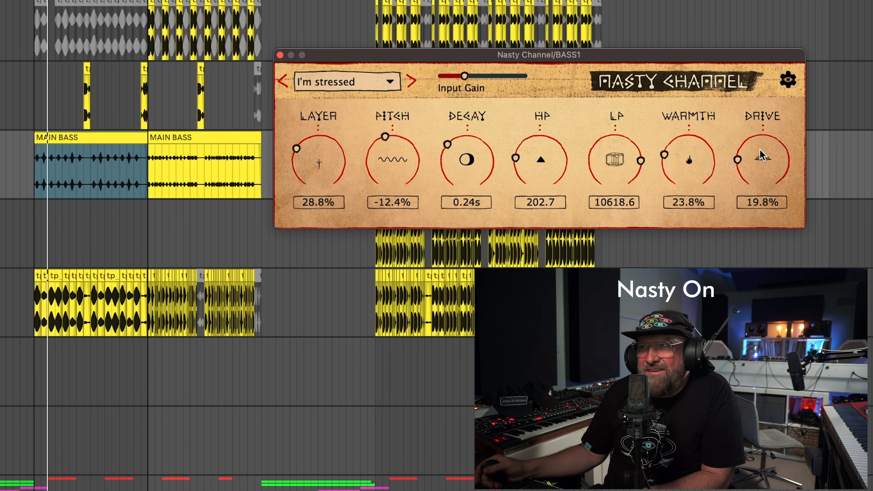
# Step: Raise drive to about 38%, sweep the high-pass, lower layer pitch near -33% and land on Pillowsnake
pyautogui.moveTo(762, 159); pyautogui.dragTo(761, 139)
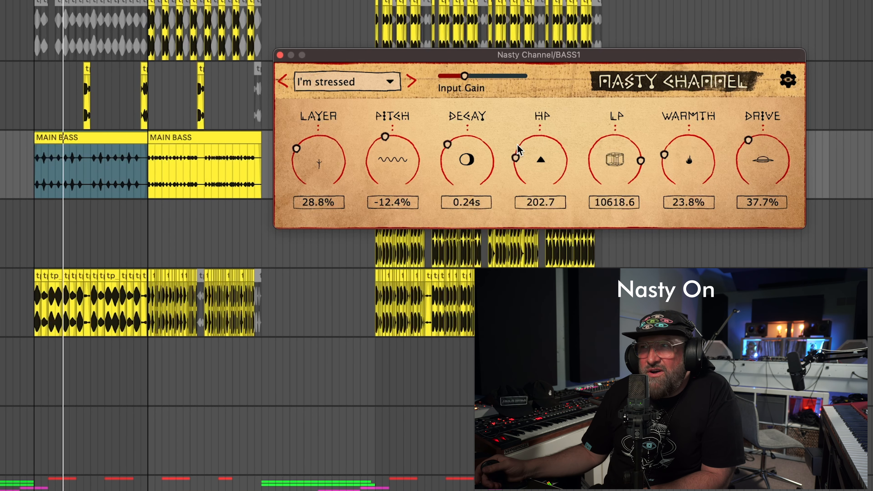
pyautogui.moveTo(514, 157); pyautogui.dragTo(562, 149)
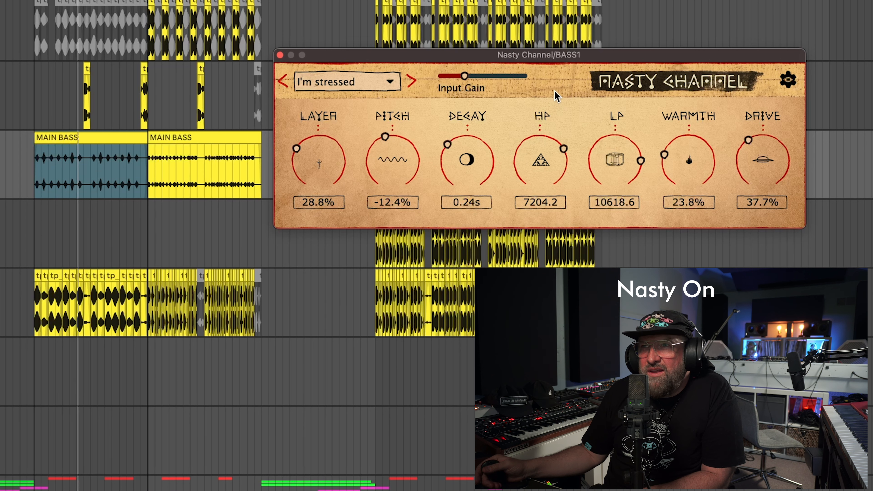
pyautogui.moveTo(562, 149); pyautogui.dragTo(518, 147)
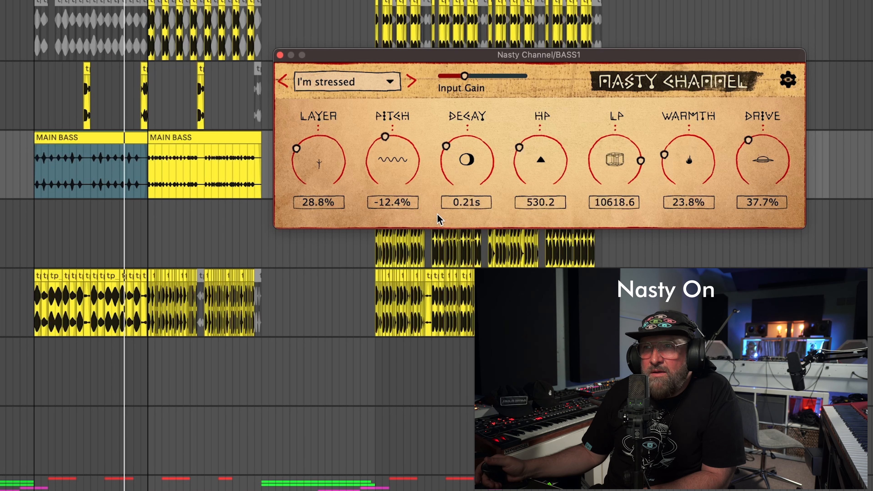
pyautogui.moveTo(387, 136); pyautogui.dragTo(395, 137)
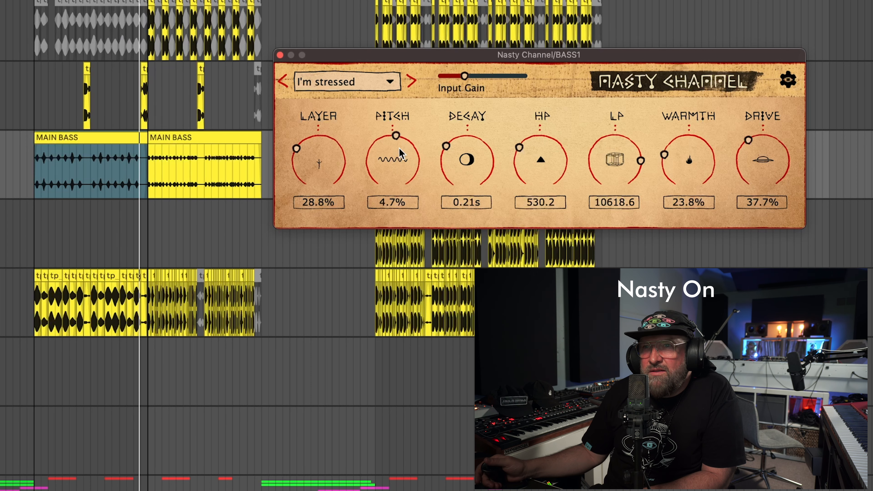
pyautogui.moveTo(396, 136); pyautogui.dragTo(376, 143)
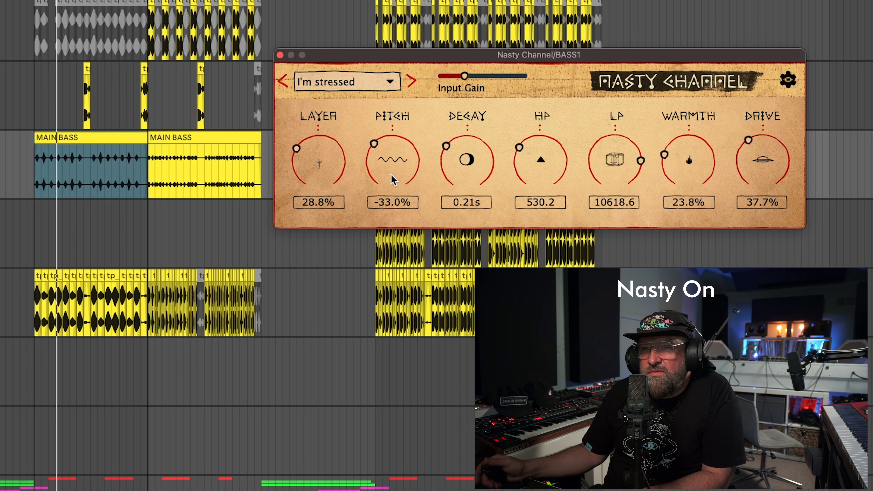
pyautogui.moveTo(297, 150); pyautogui.dragTo(310, 137)
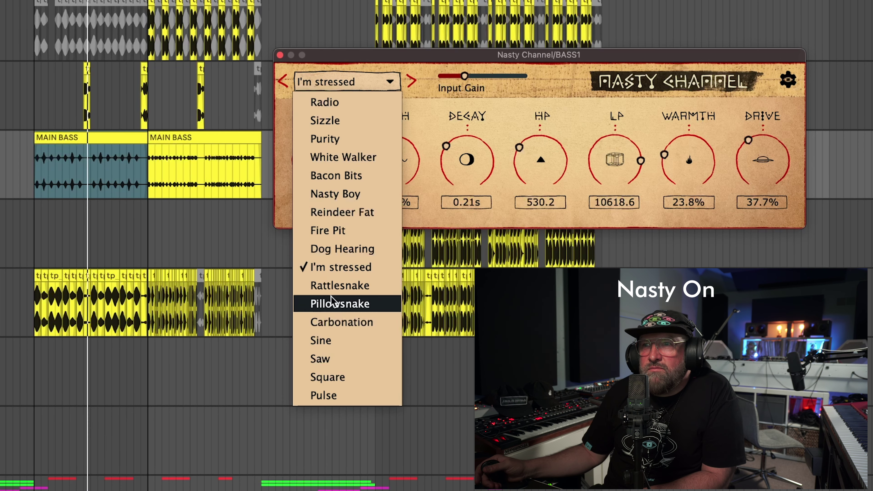
pyautogui.click(341, 304)
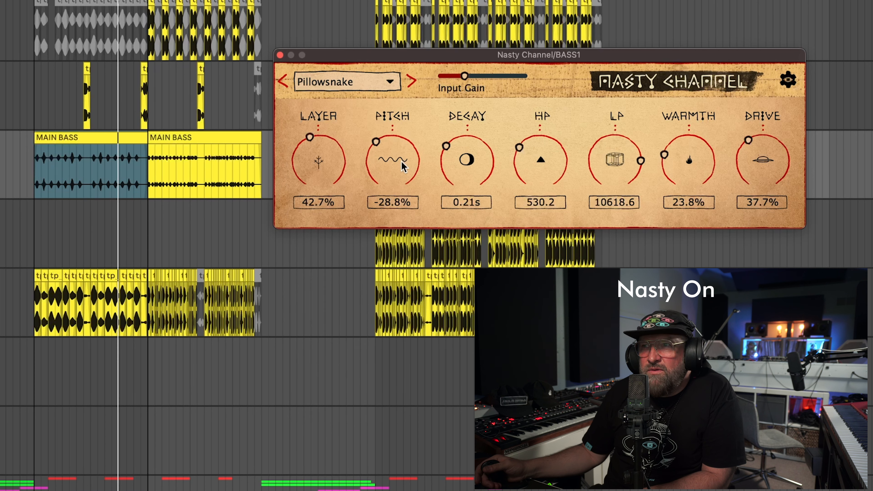
# Step: Drag Nasty Channel onto the A BREAK drum loop track
pyautogui.moveTo(761, 160); pyautogui.dragTo(774, 148)
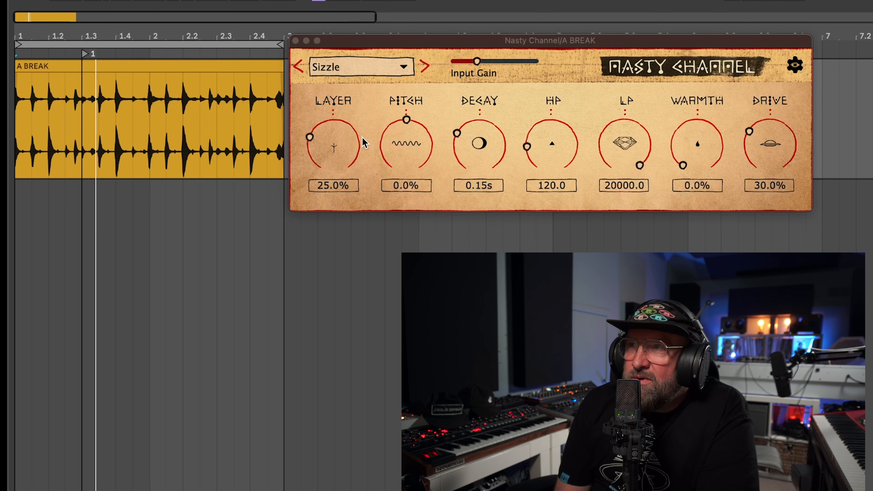
# Step: On A BREAK's Sizzle preset, raise Layer to 42.5%, shorten Decay to 0.13s and push Drive to 42.1%
pyautogui.moveTo(332, 144); pyautogui.dragTo(340, 120)
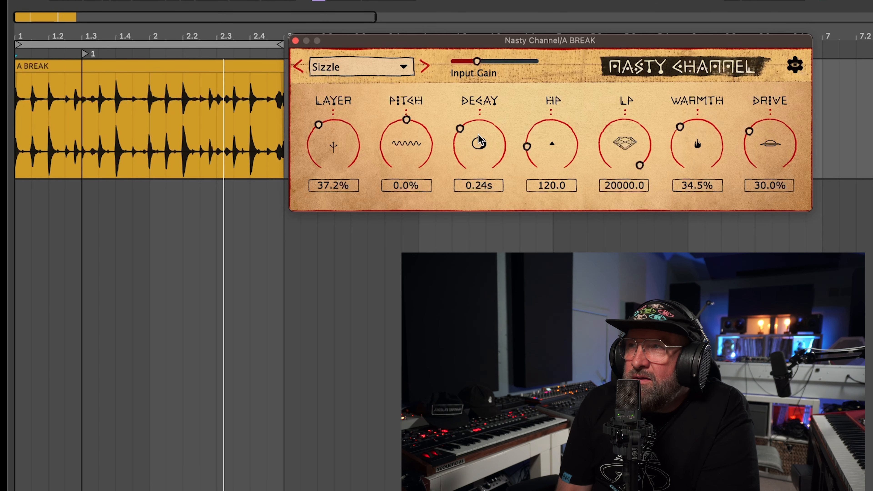
pyautogui.moveTo(478, 144); pyautogui.dragTo(479, 137)
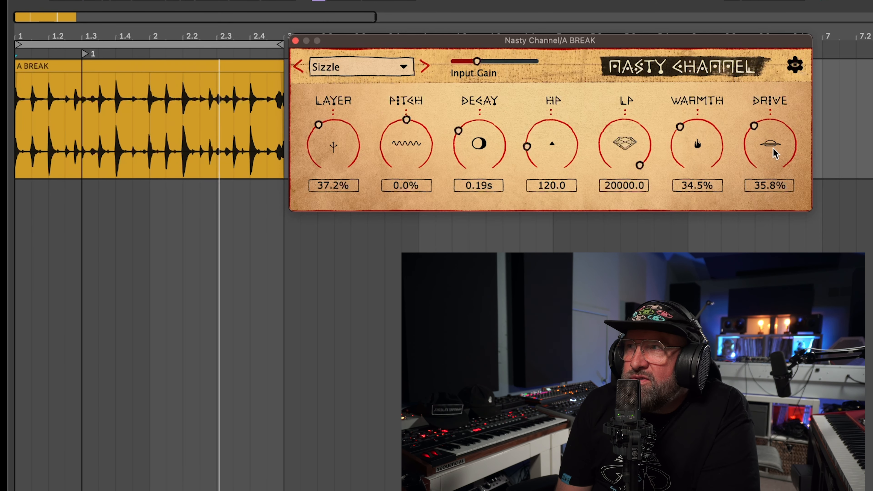
pyautogui.moveTo(769, 144); pyautogui.dragTo(769, 123)
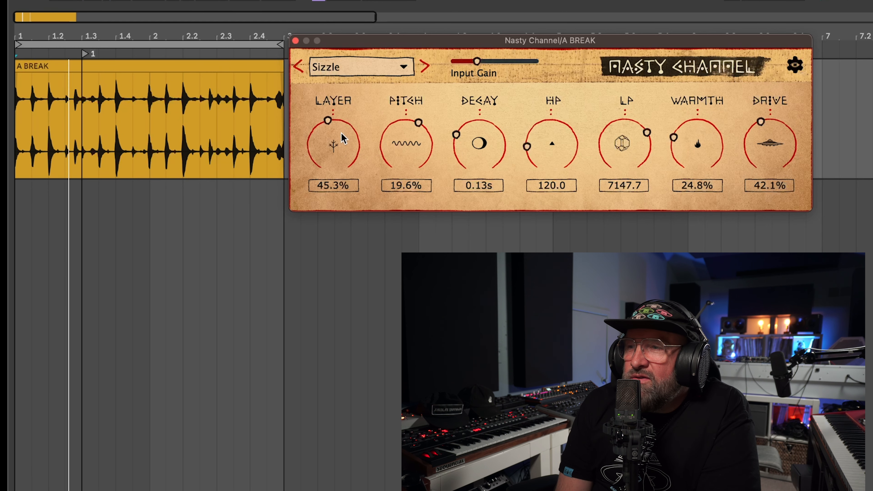
pyautogui.moveTo(328, 121); pyautogui.dragTo(325, 122)
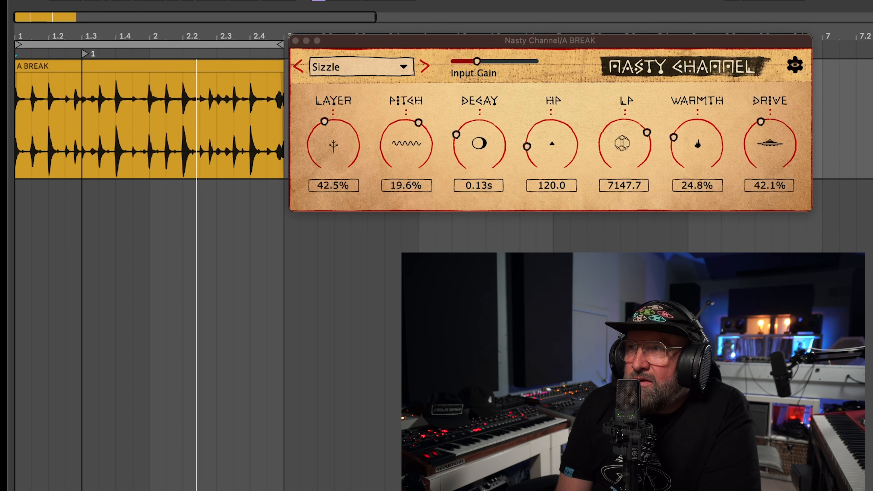
# Step: Audition Bacon Bits and Radio, then settle on the Rattlesnake preset
pyautogui.click(359, 66)
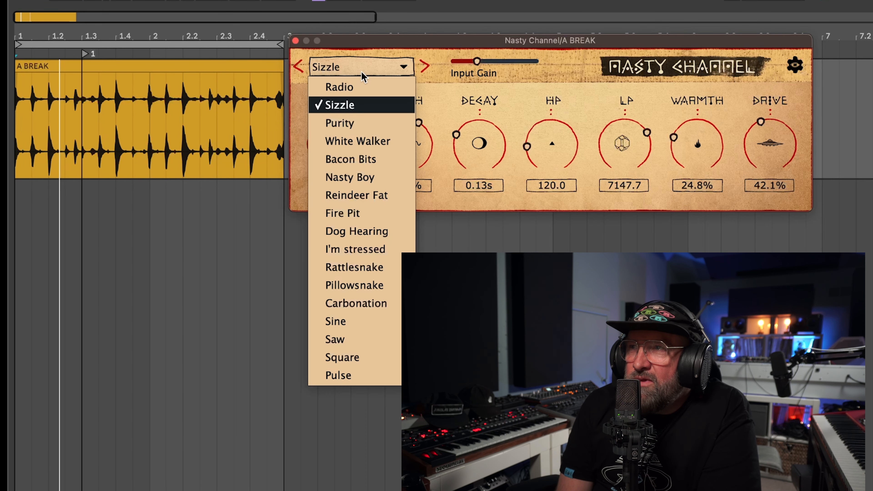
pyautogui.click(351, 160)
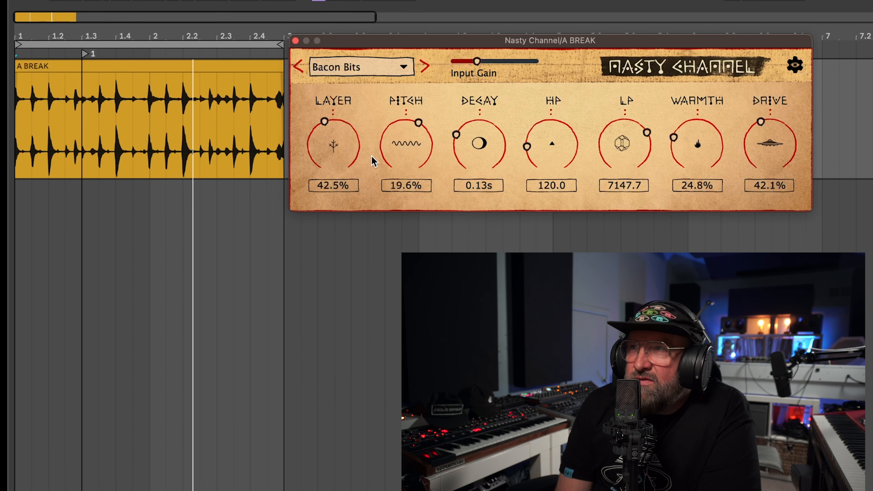
pyautogui.click(361, 66)
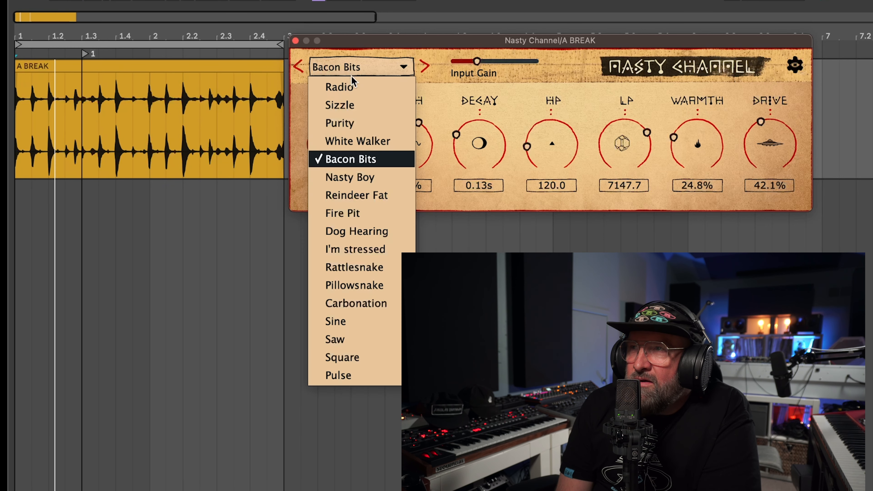
pyautogui.click(339, 87)
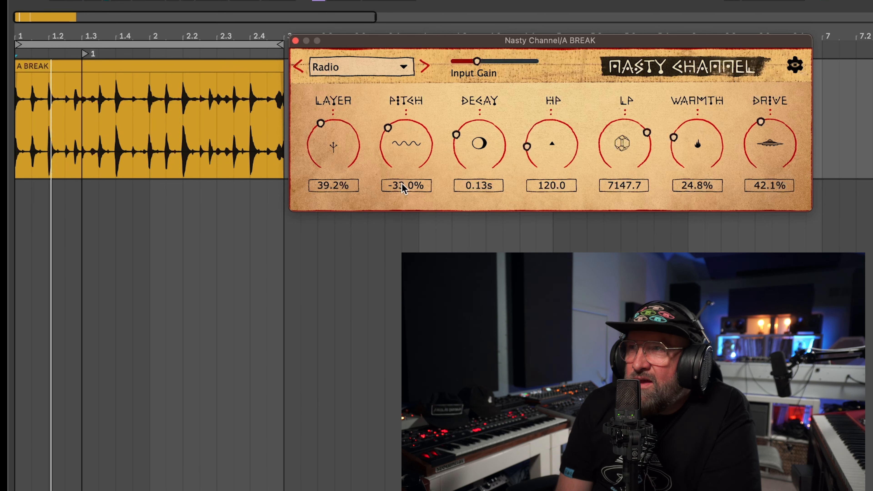
pyautogui.click(361, 67)
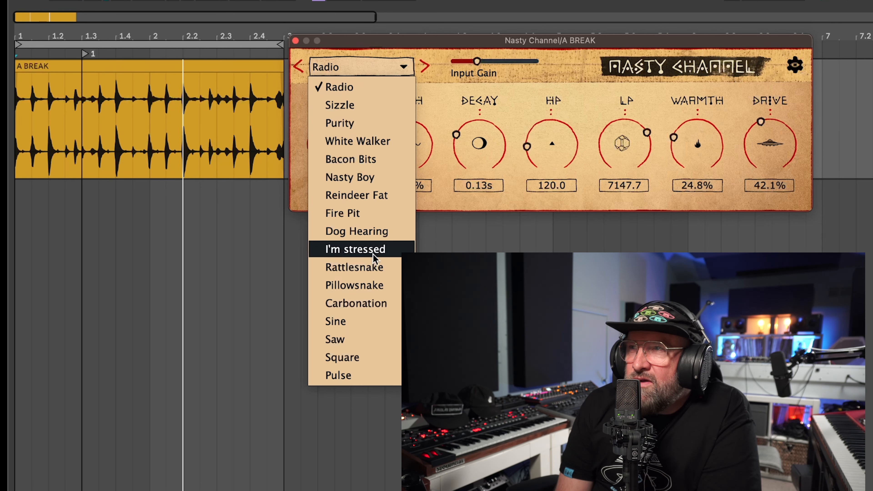
pyautogui.click(354, 268)
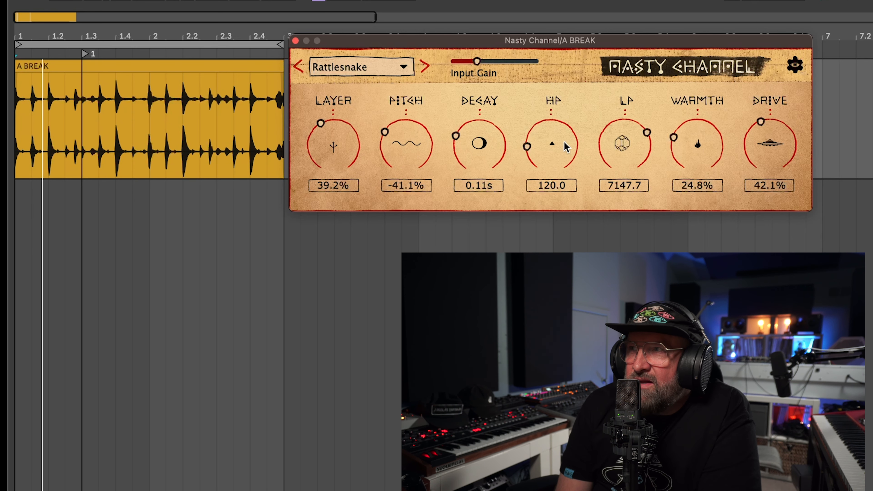
# Step: Dial Rattlesnake to Layer 26.4%, HP 397.5, LP 2921.3, Warmth 18.8% and Drive 48.1%
pyautogui.moveTo(551, 145); pyautogui.dragTo(575, 129)
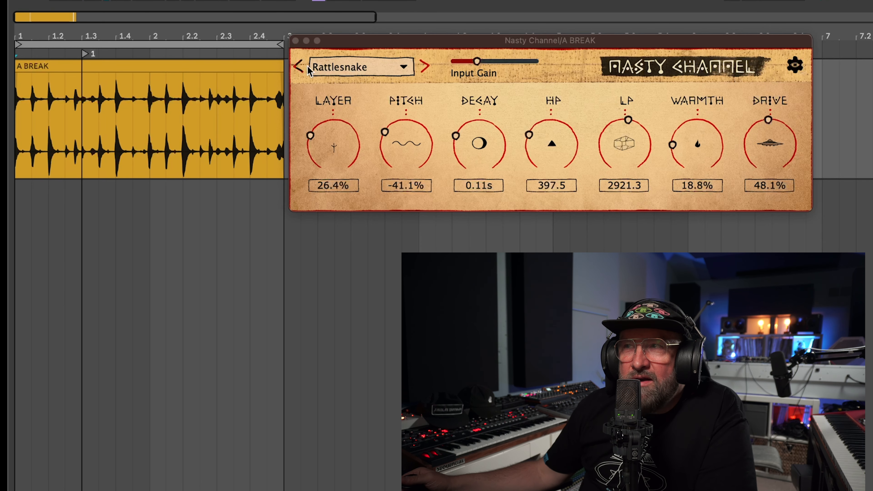
# Step: Switch to the Saw preset and raise layer to about 53%, decay and pitch to 52.8%
pyautogui.click(361, 67)
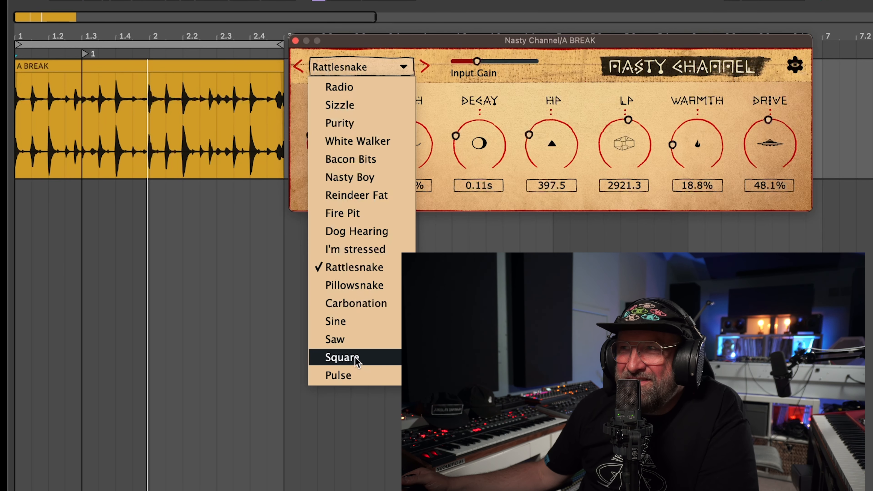
pyautogui.click(335, 339)
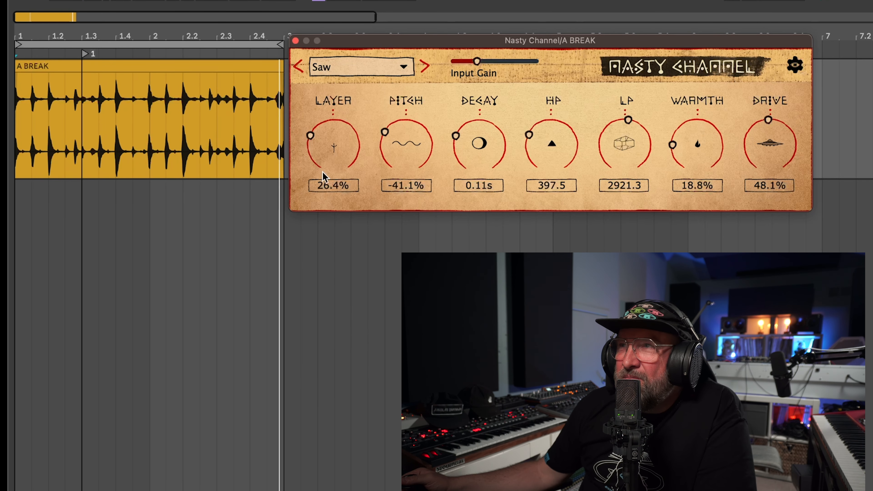
pyautogui.moveTo(311, 136); pyautogui.dragTo(337, 120)
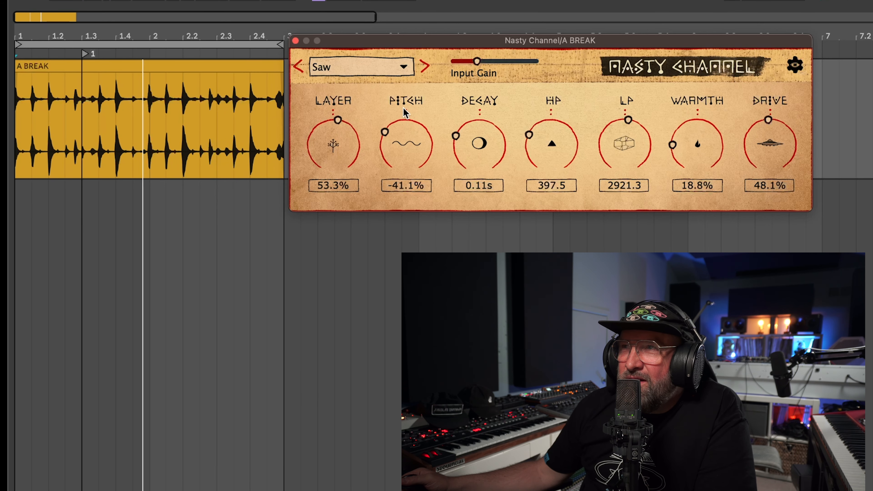
pyautogui.moveTo(479, 144); pyautogui.dragTo(474, 136)
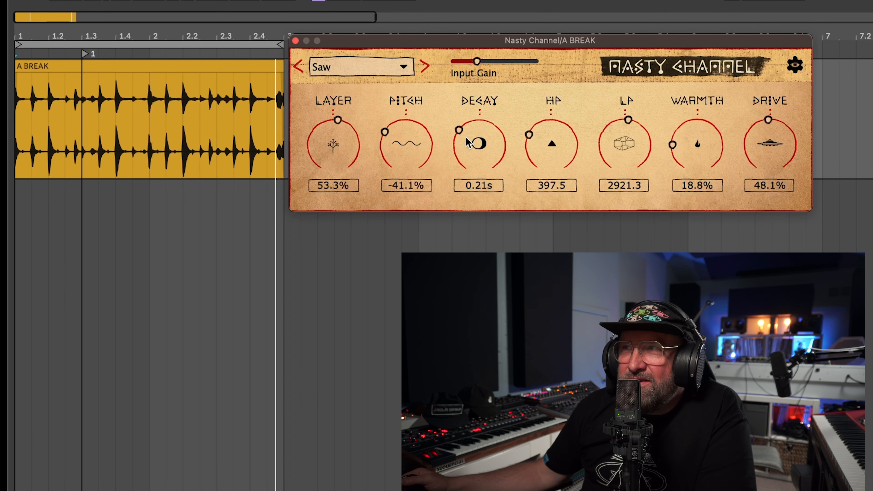
pyautogui.moveTo(478, 144); pyautogui.dragTo(465, 151)
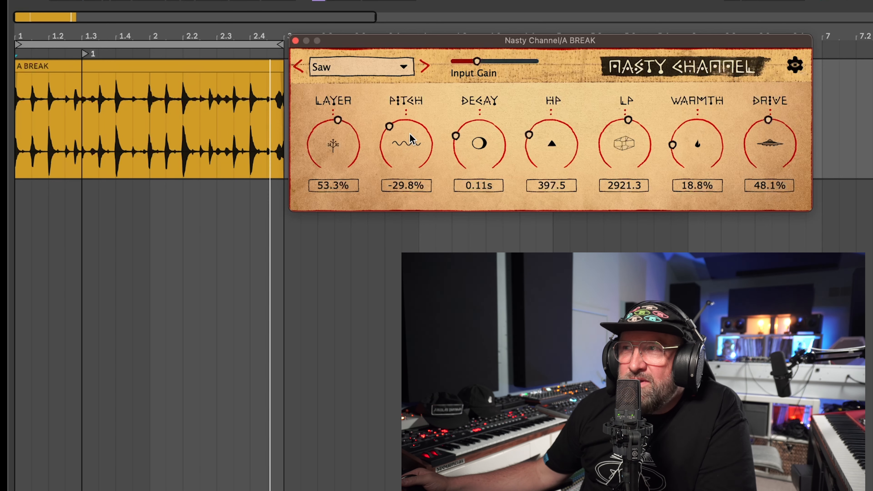
pyautogui.moveTo(406, 126); pyautogui.dragTo(409, 117)
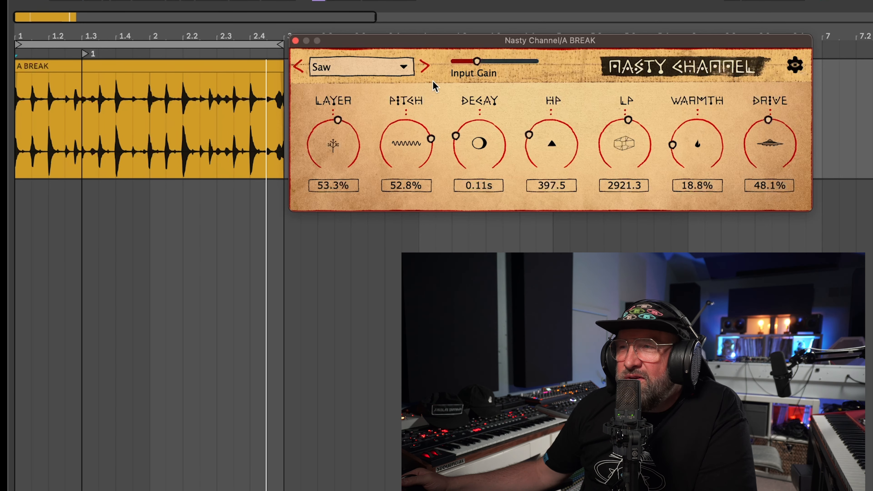
# Step: Rebalance pitch and decay, then set HP 3616.3, LP 1032, Warmth 37.1%, Drive 58.8%
pyautogui.moveTo(429, 138); pyautogui.dragTo(396, 121)
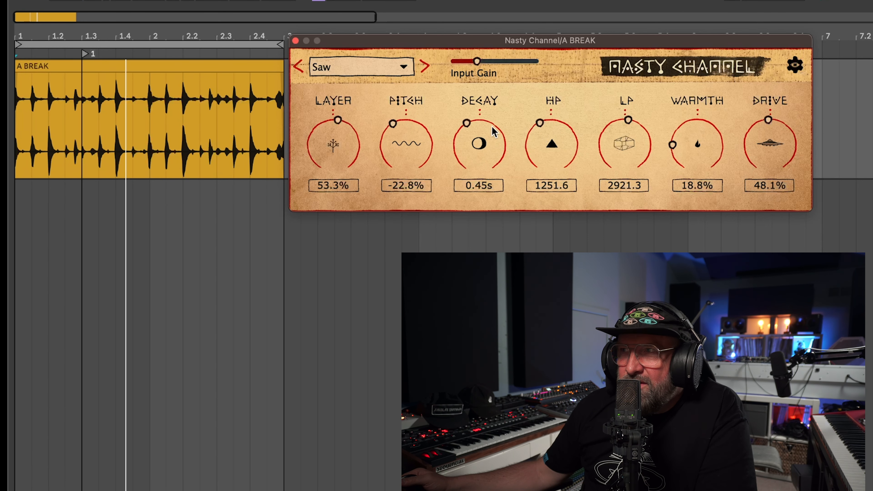
pyautogui.moveTo(478, 144); pyautogui.dragTo(457, 139)
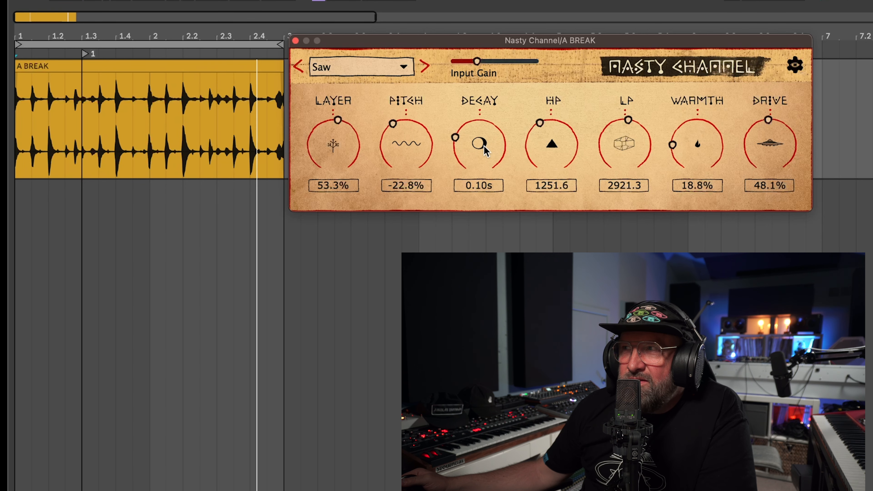
pyautogui.moveTo(478, 142); pyautogui.dragTo(478, 146)
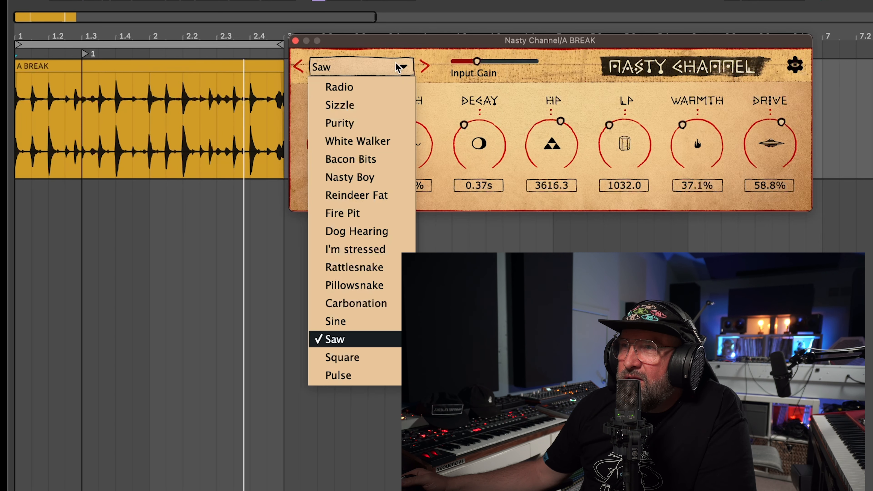
# Step: Try Square, settle on Sizzle, and raise Decay to 0.65s, Warmth 55.4%, Drive 67.5%
pyautogui.click(343, 357)
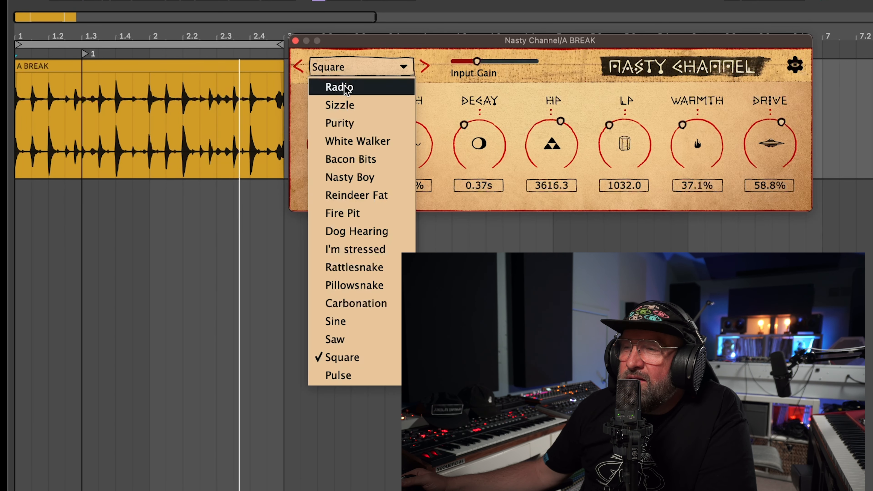
pyautogui.click(340, 105)
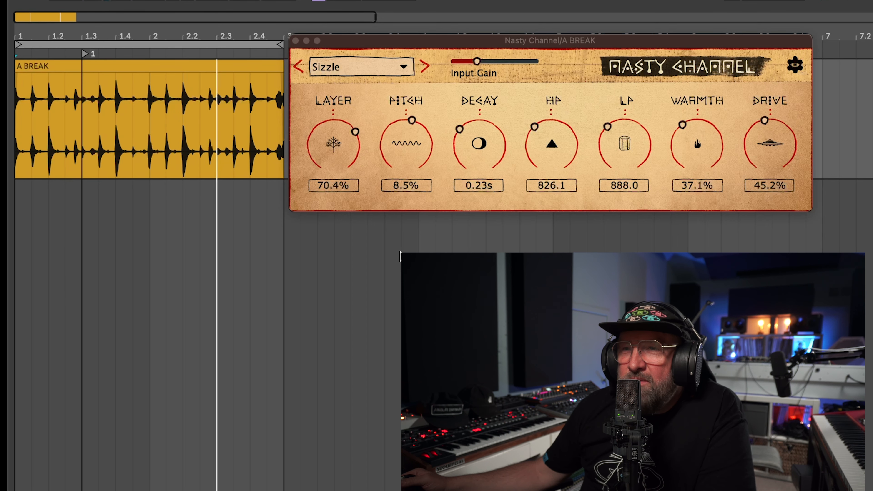
pyautogui.moveTo(770, 139); pyautogui.dragTo(769, 125)
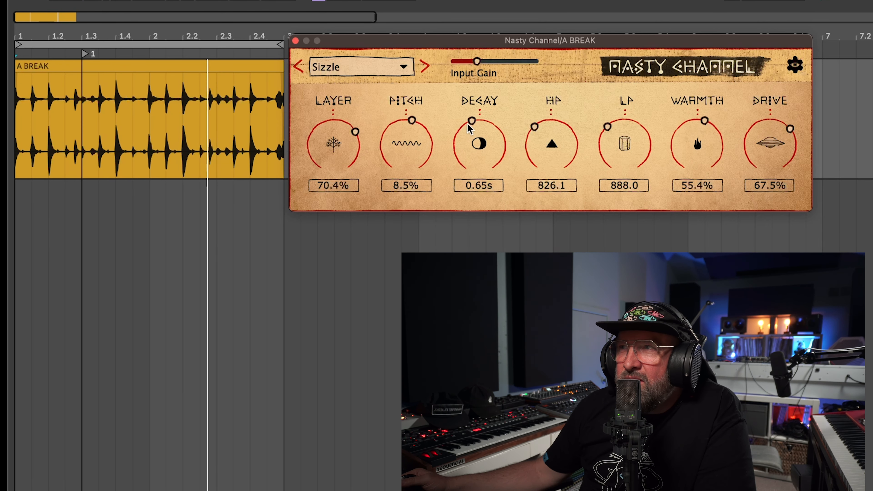
# Step: Pass through Radio to the Fire Pit preset, with Layer 36.2% and Pitch -12.3%
pyautogui.click(361, 67)
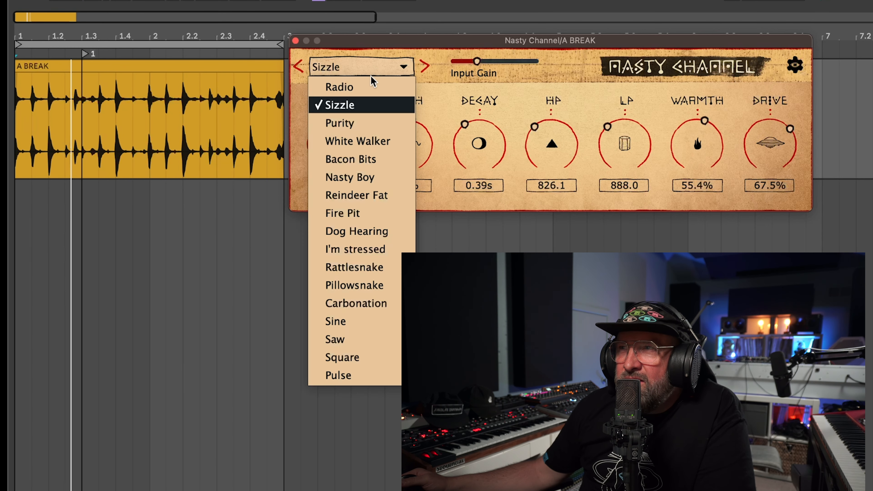
pyautogui.click(340, 87)
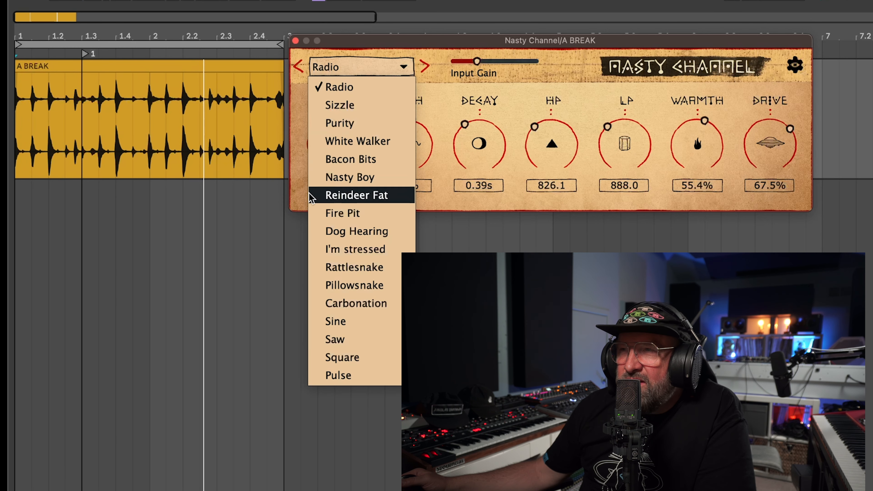
pyautogui.click(342, 213)
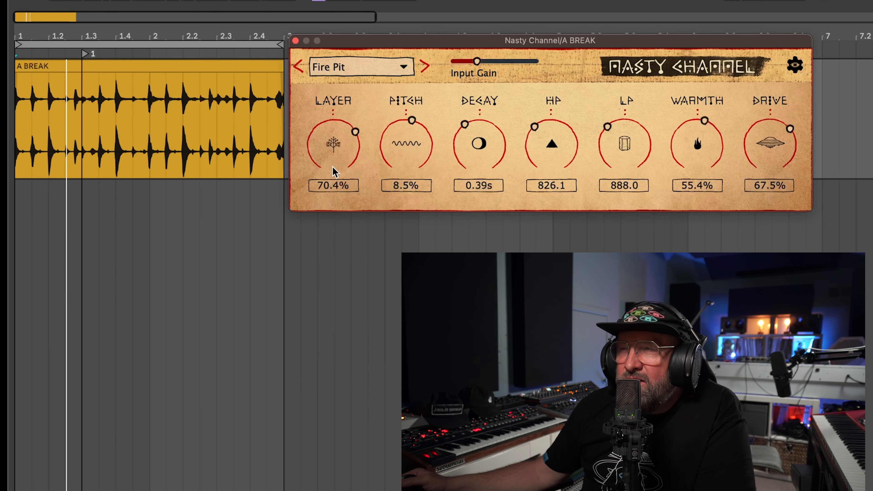
pyautogui.moveTo(350, 133); pyautogui.dragTo(316, 125)
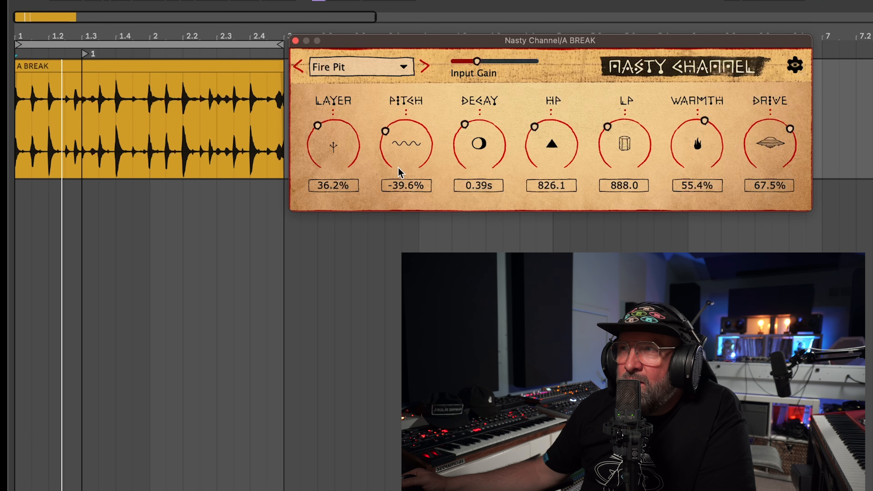
pyautogui.moveTo(406, 145); pyautogui.dragTo(407, 128)
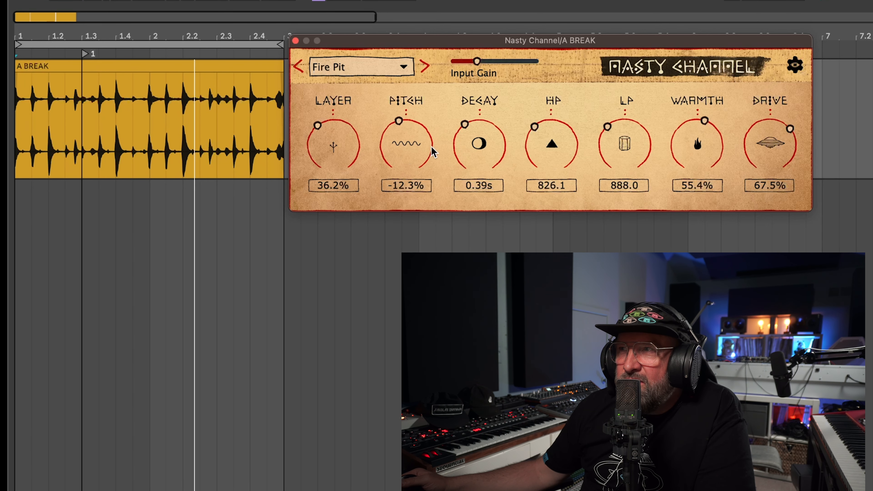
# Step: Shorten decay, drop HP to 20, open LP to 6730.9, and select the A BREAK clip
pyautogui.moveTo(478, 142); pyautogui.dragTo(540, 136)
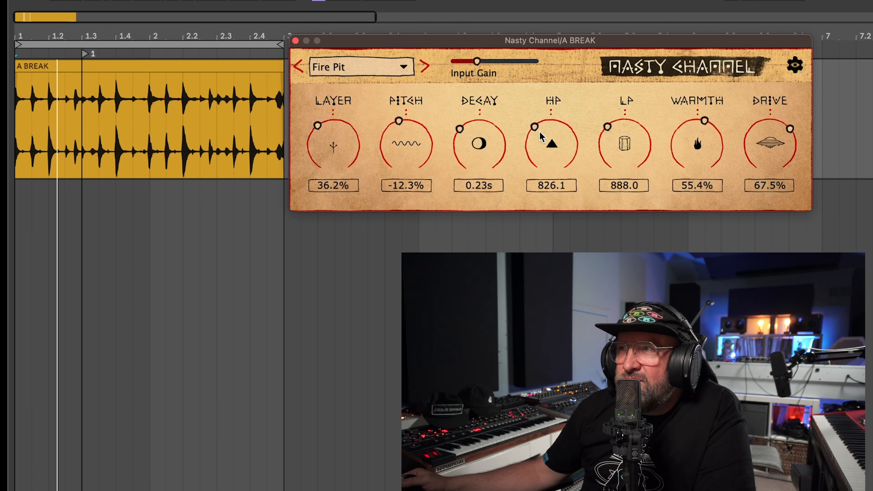
pyautogui.moveTo(533, 127); pyautogui.dragTo(537, 164)
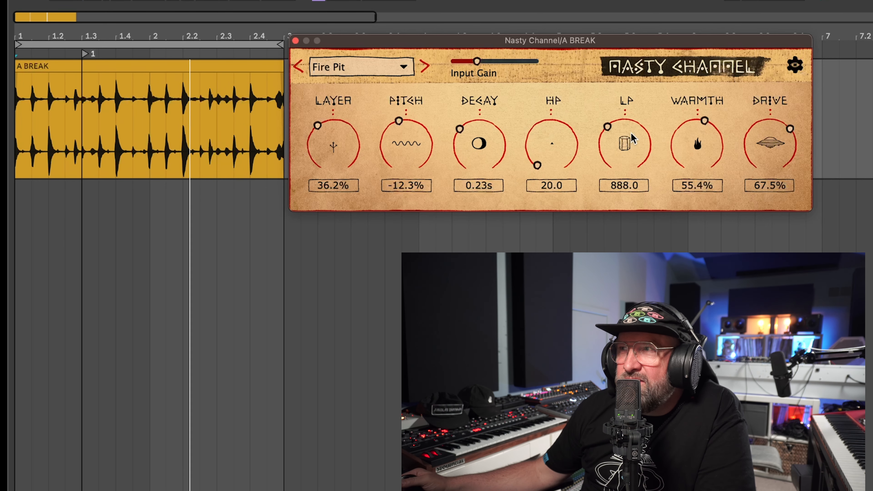
pyautogui.moveTo(607, 126); pyautogui.dragTo(641, 127)
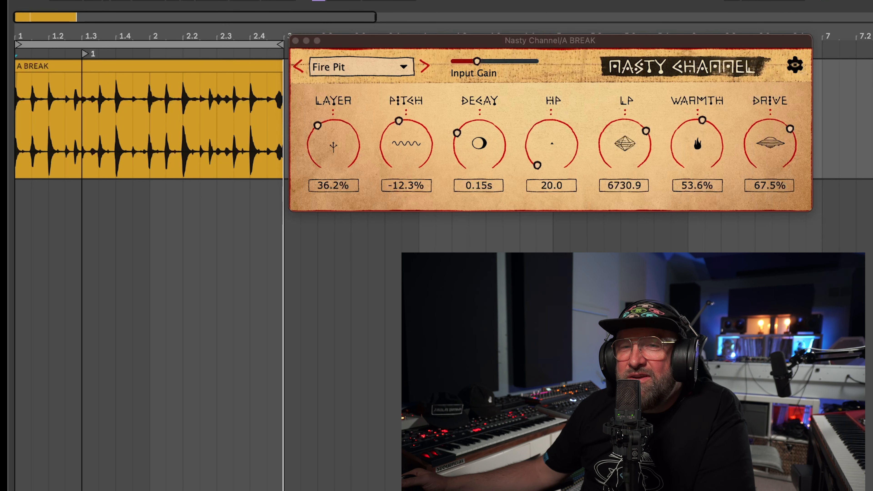
pyautogui.moveTo(188, 85)
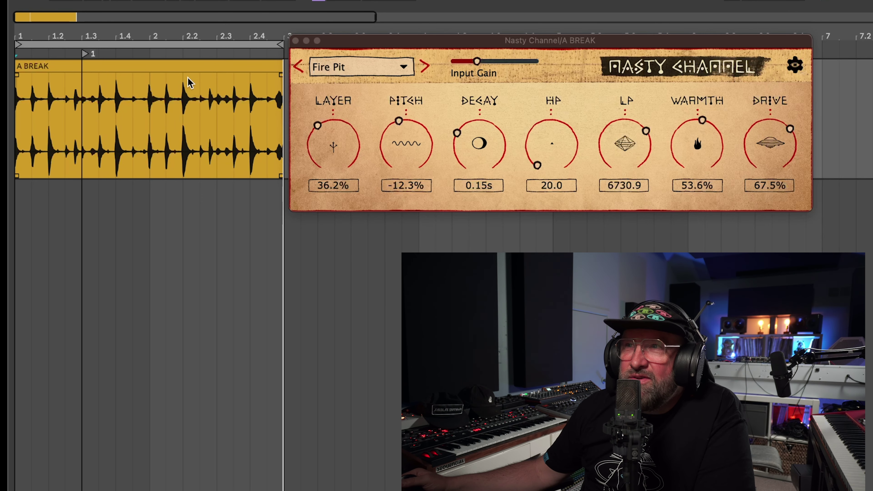
pyautogui.click(175, 69)
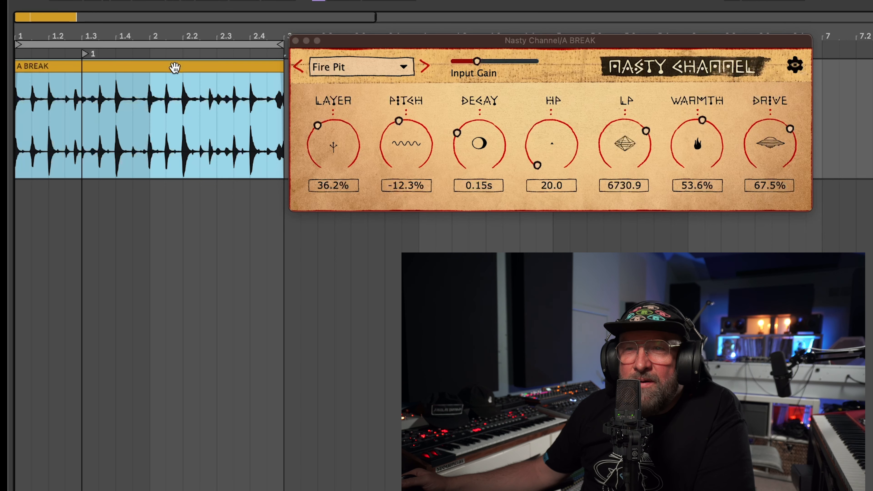